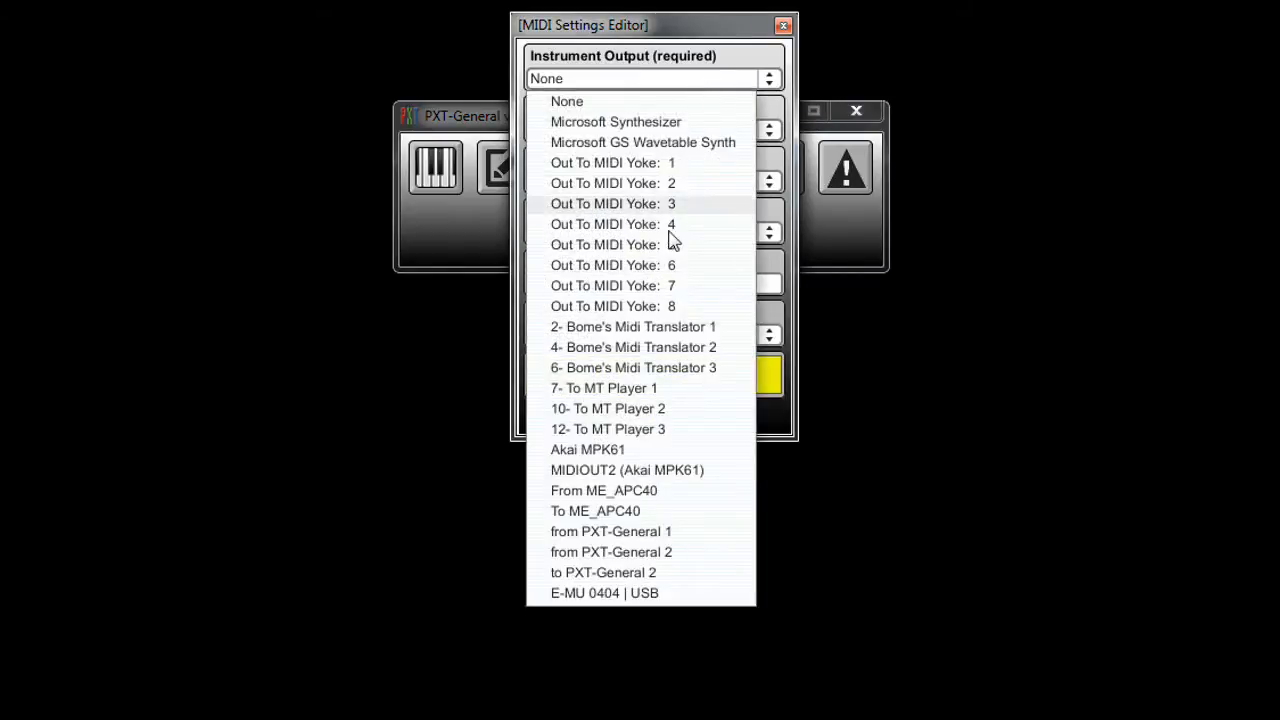
mouse_move(642, 532)
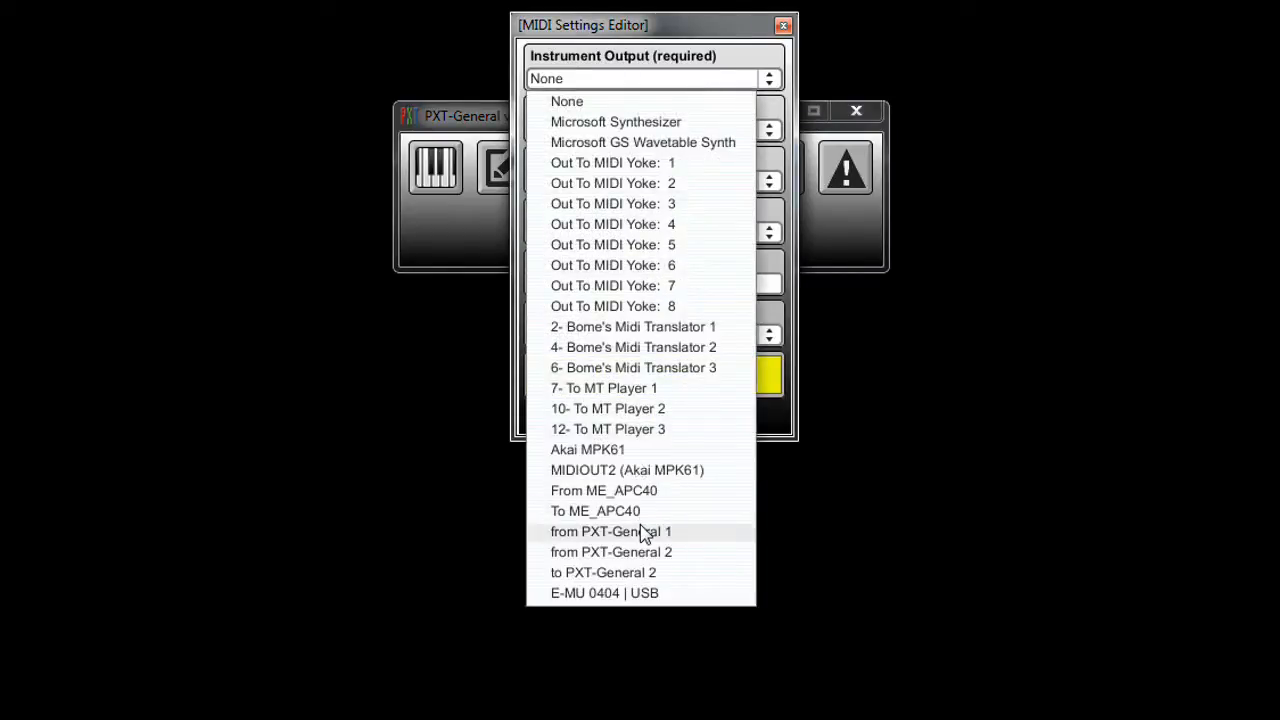
- Route Instrument Output to 'from PXT-General 1' and User Controls Input to 'to PXT-General 2'
click(610, 532)
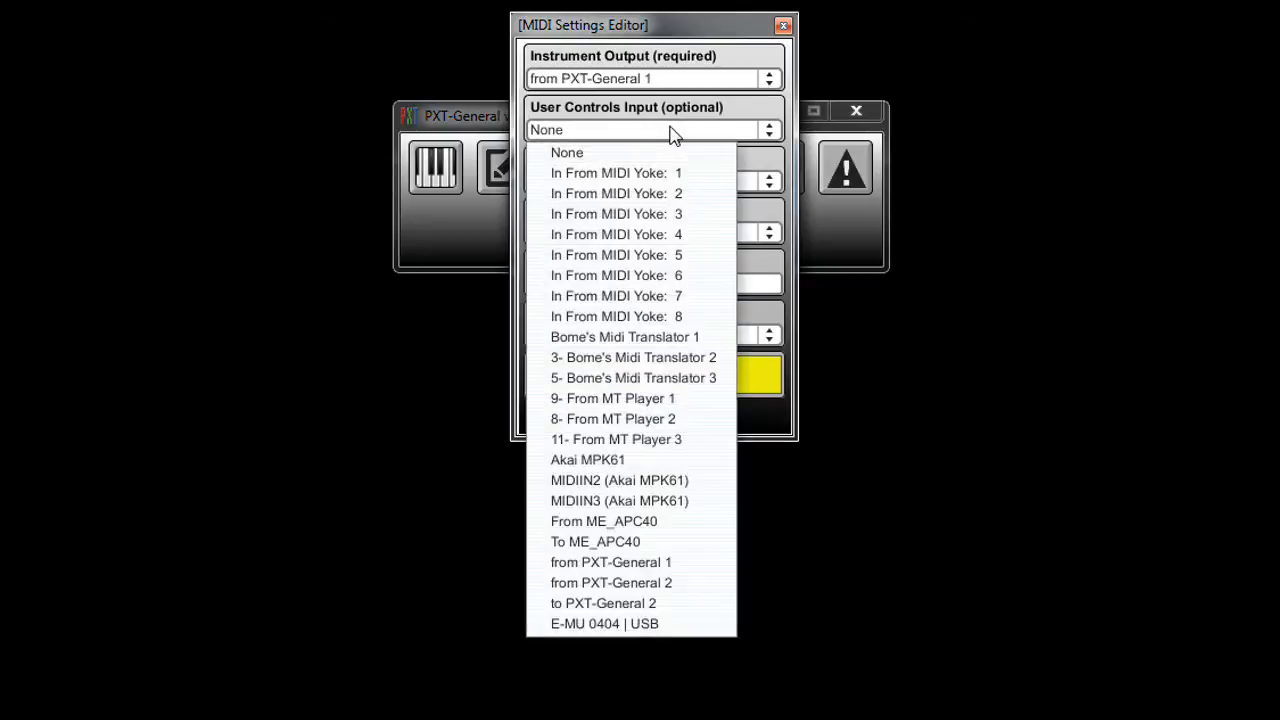
mouse_move(620, 604)
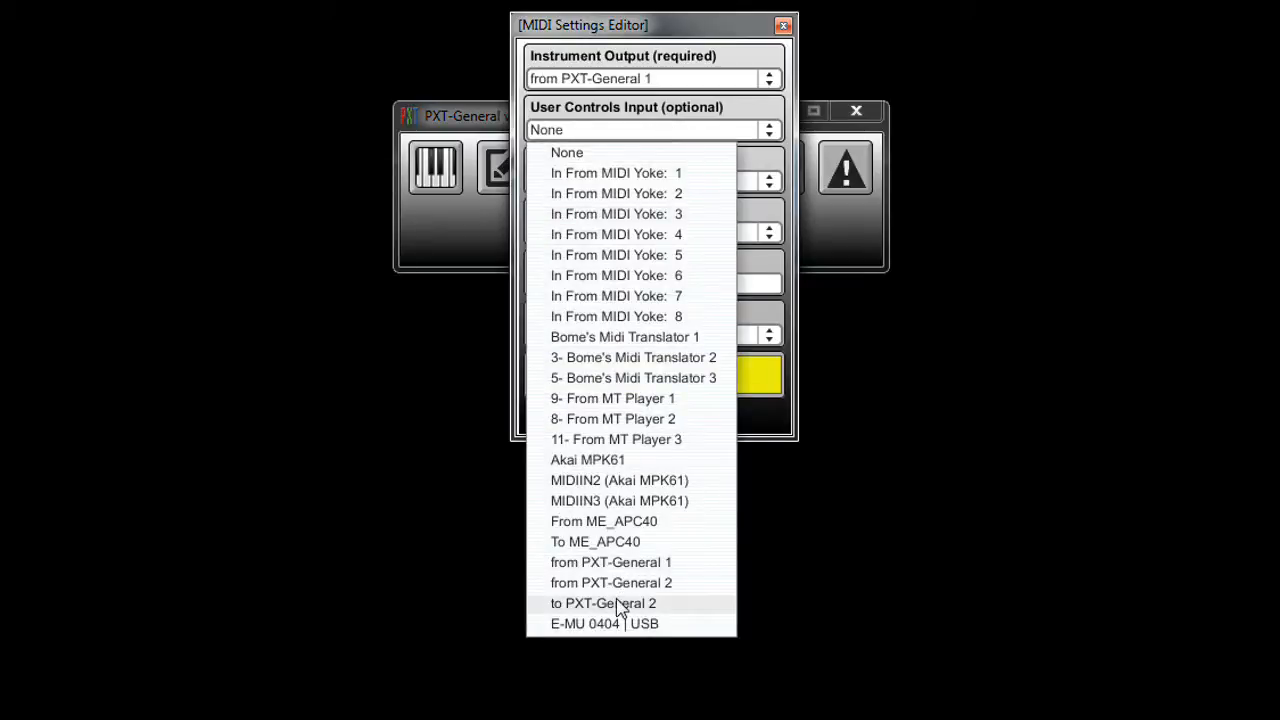
click(604, 604)
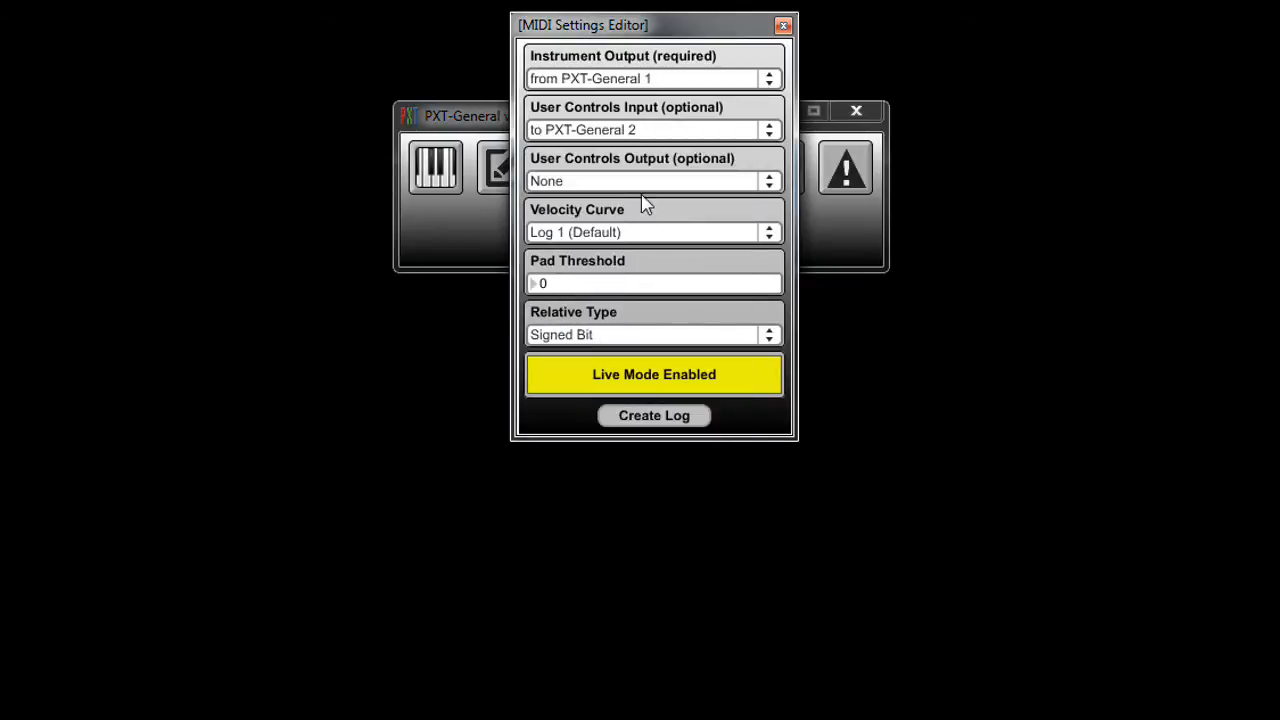
click(768, 180)
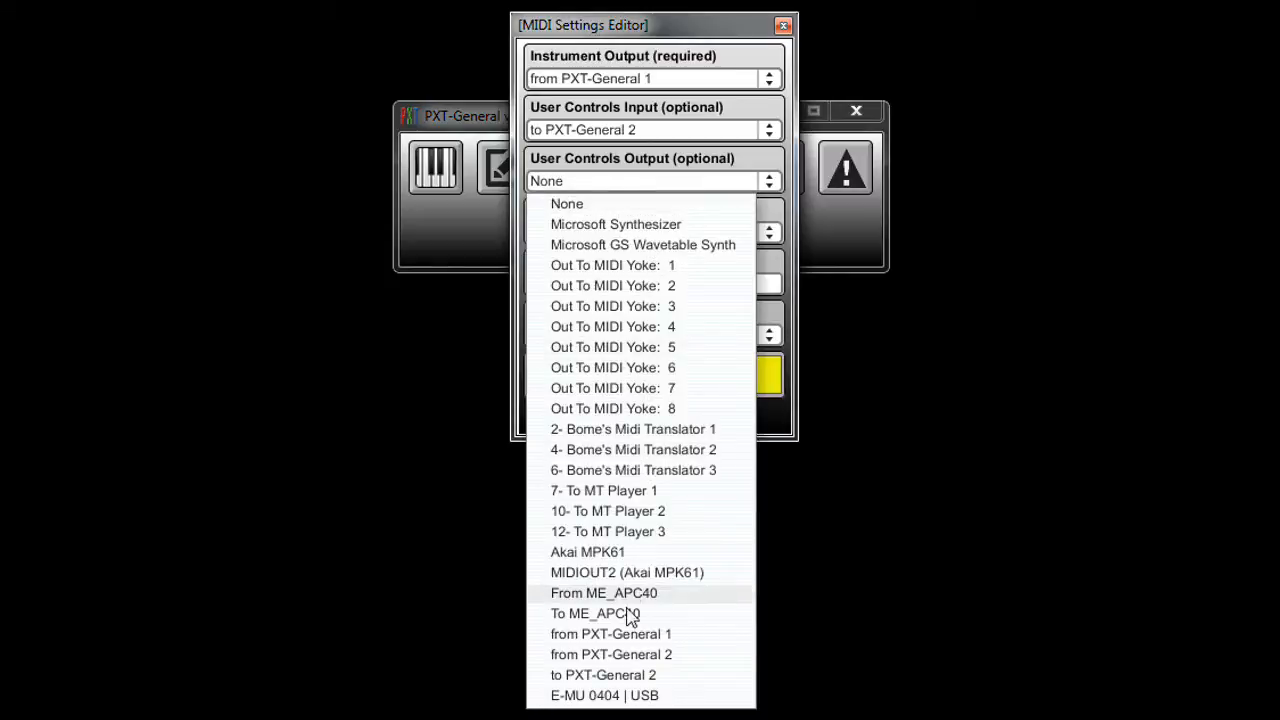
mouse_move(612, 654)
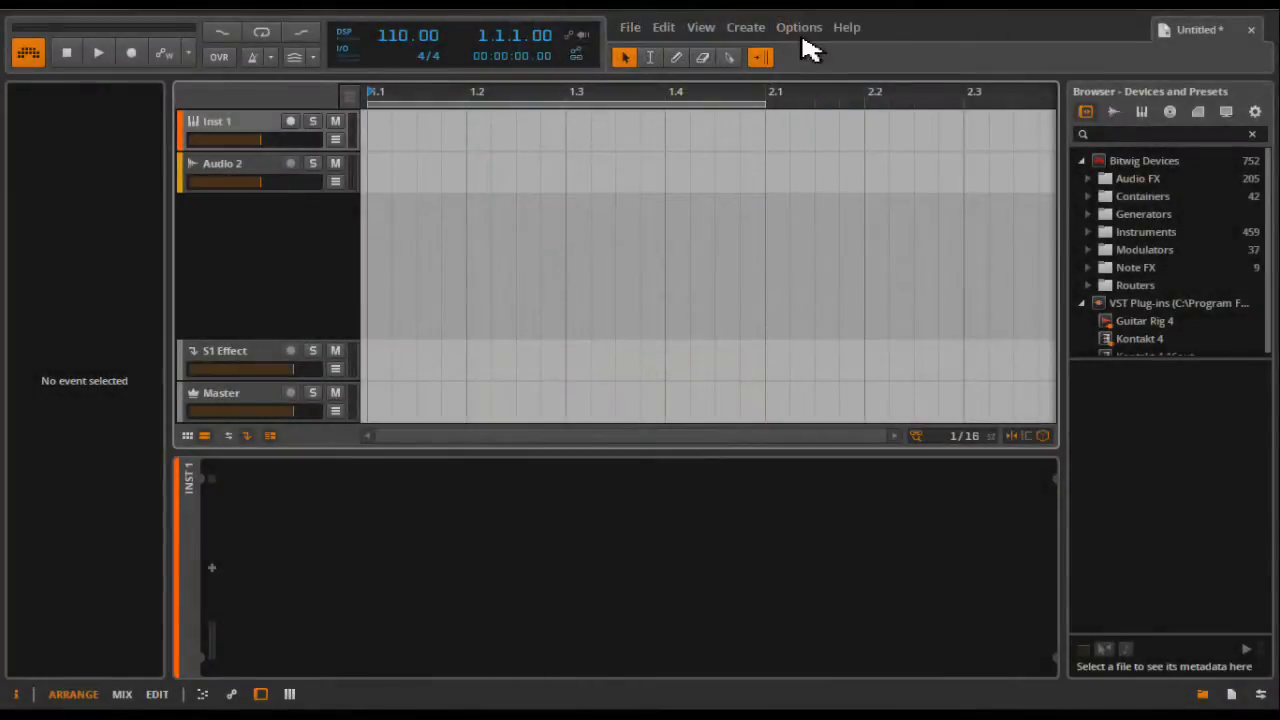
- In Preferences > Controllers, set Generic MIDI Keyboard input to 'from PXT-General 1' and confirm
click(800, 28)
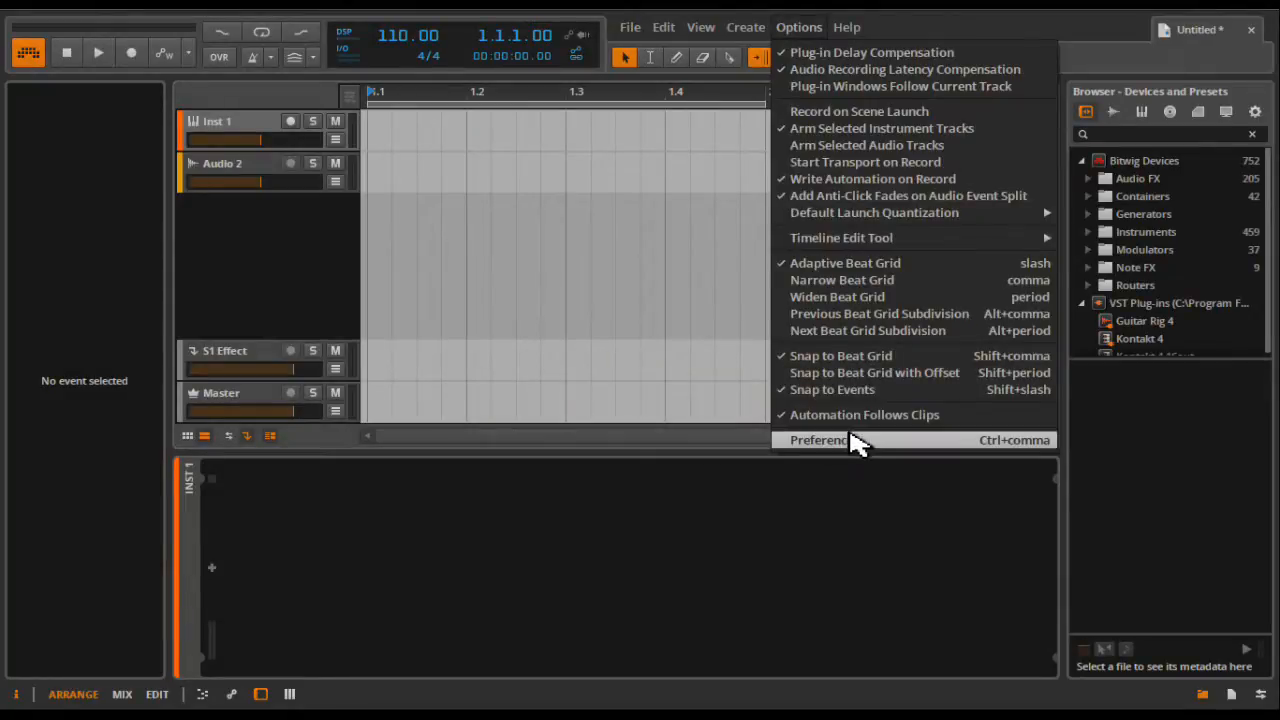
click(816, 440)
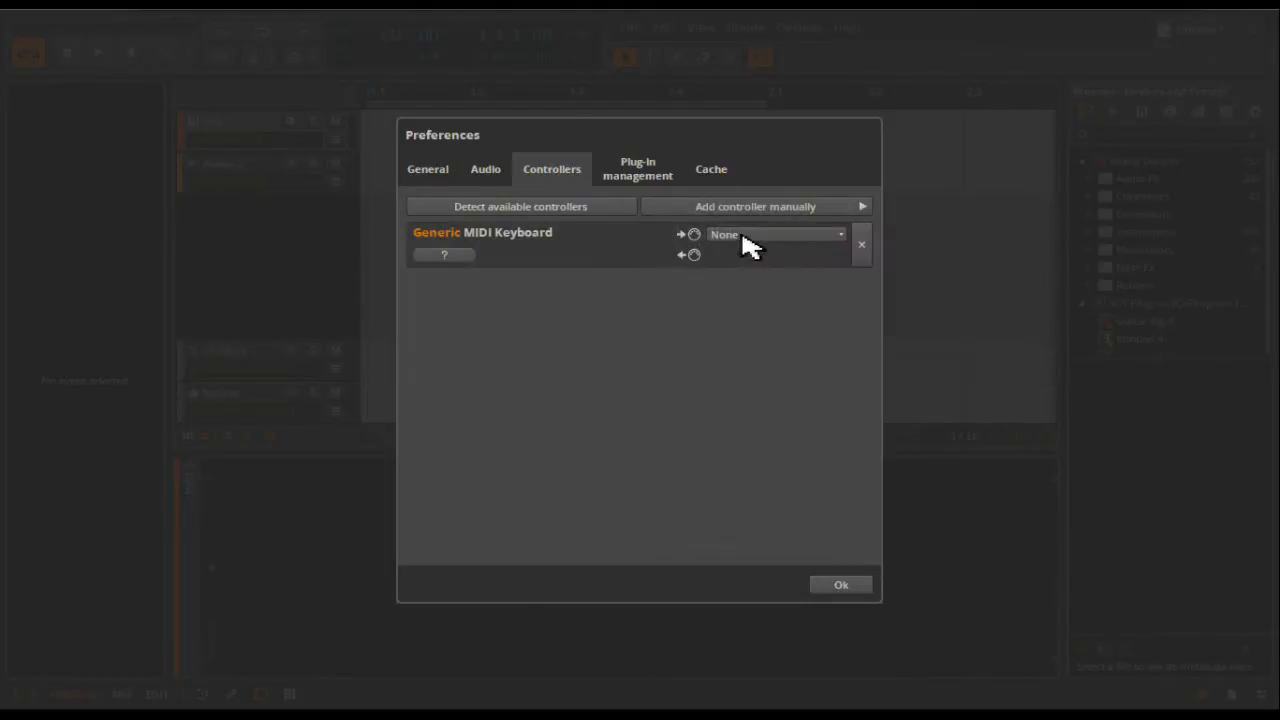
click(776, 234)
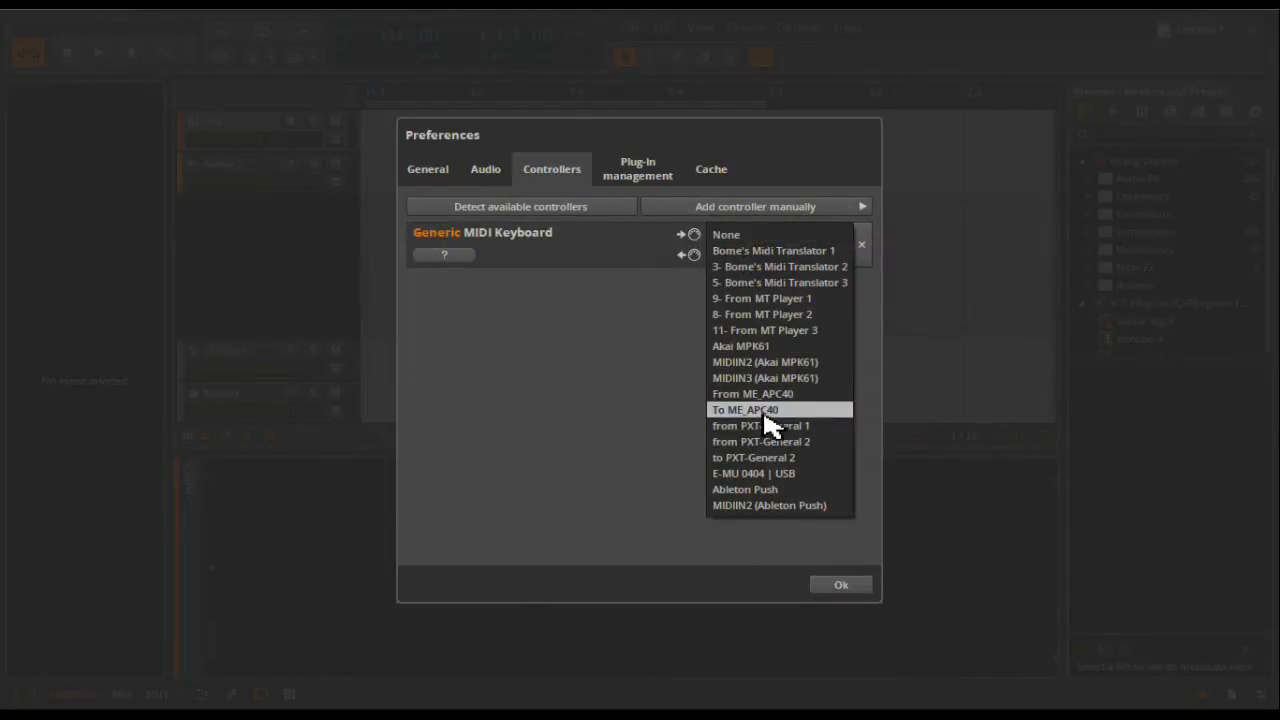
click(760, 424)
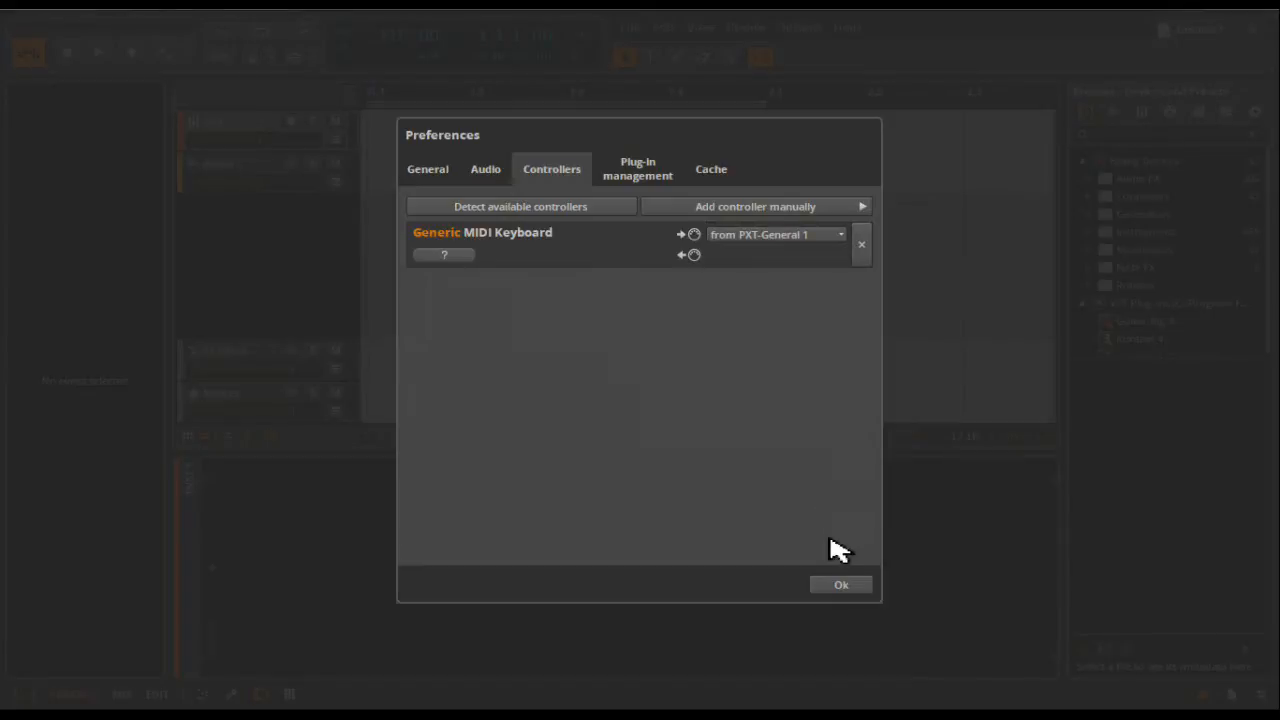
click(840, 584)
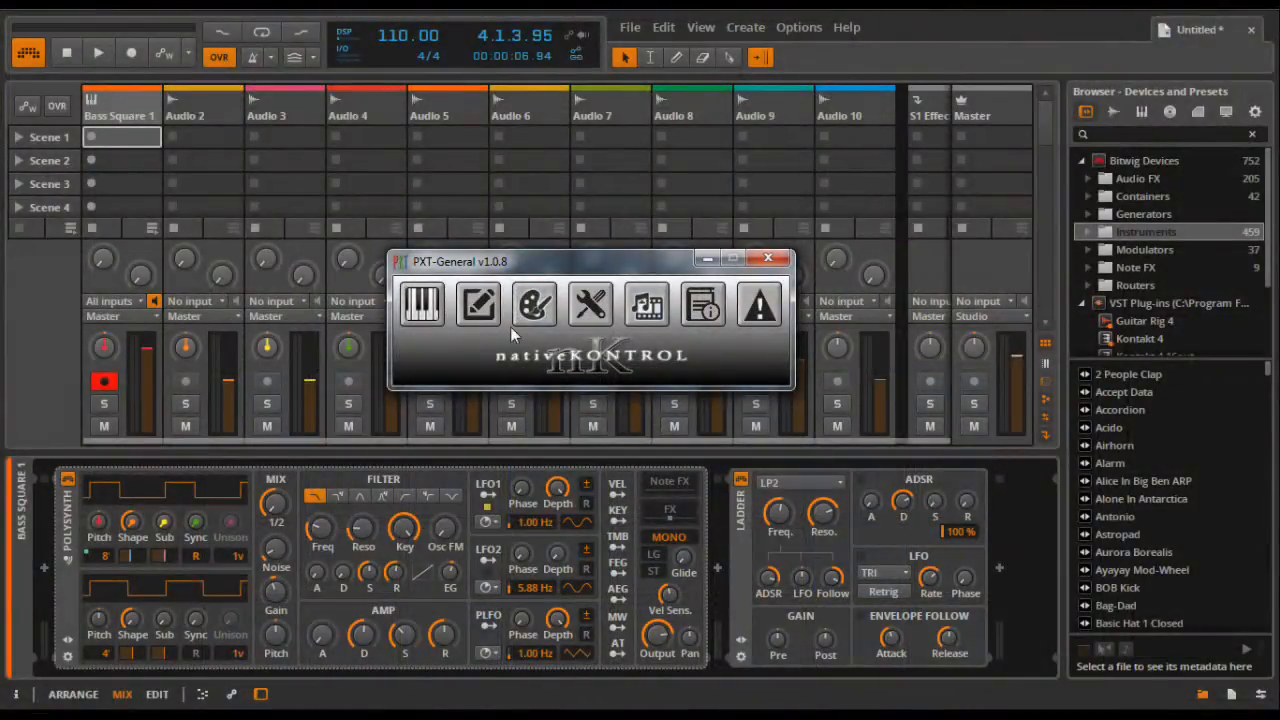
- Switch the User Assignments to the Fixed MCU layout and close the editor
click(590, 304)
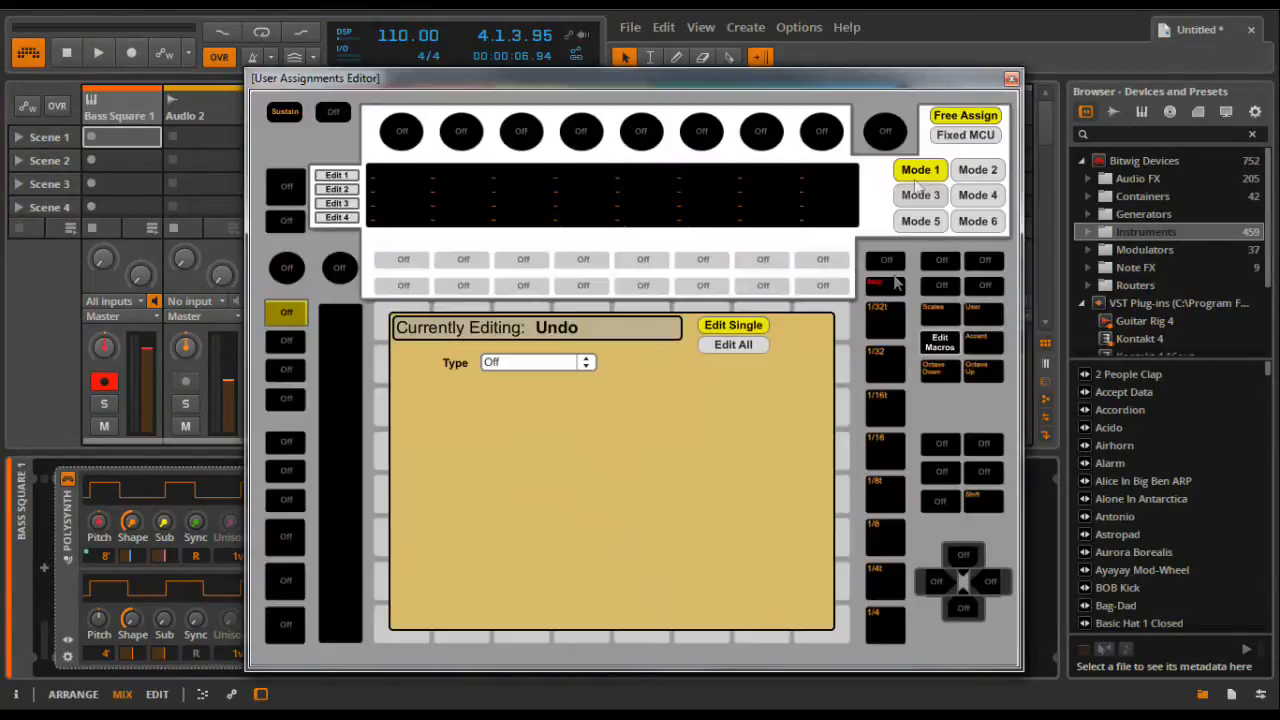
click(964, 136)
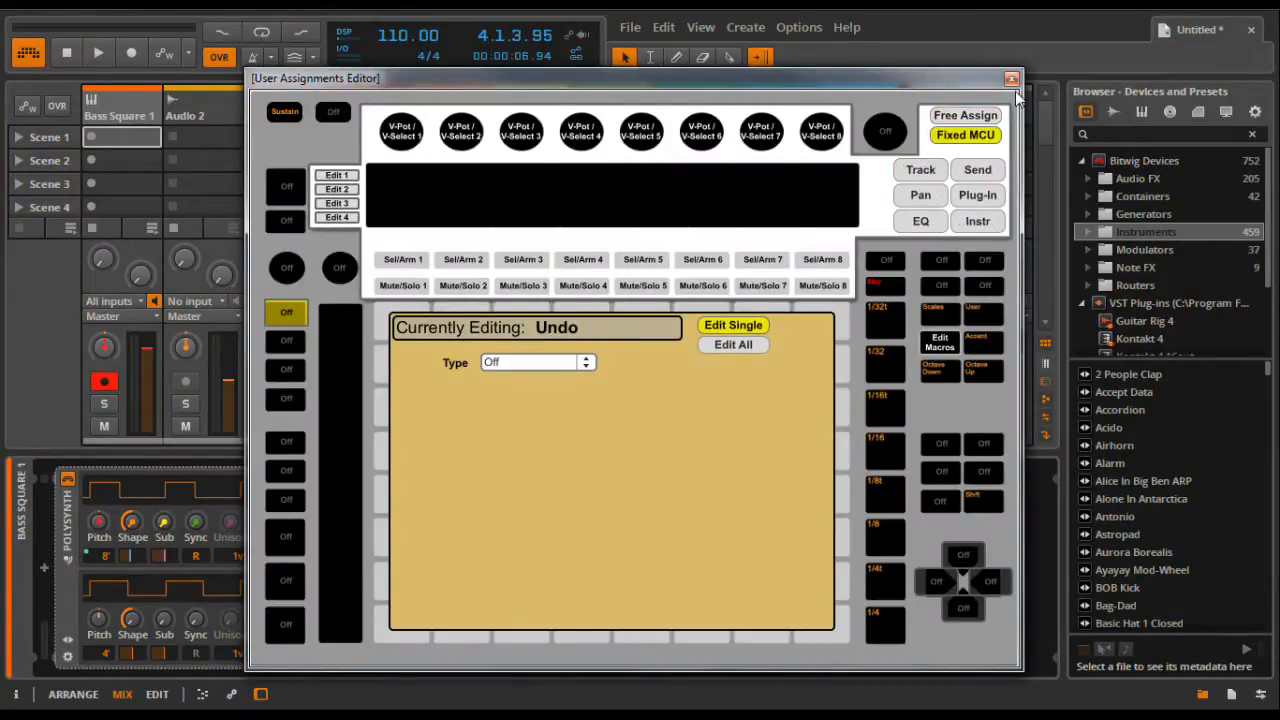
click(1012, 80)
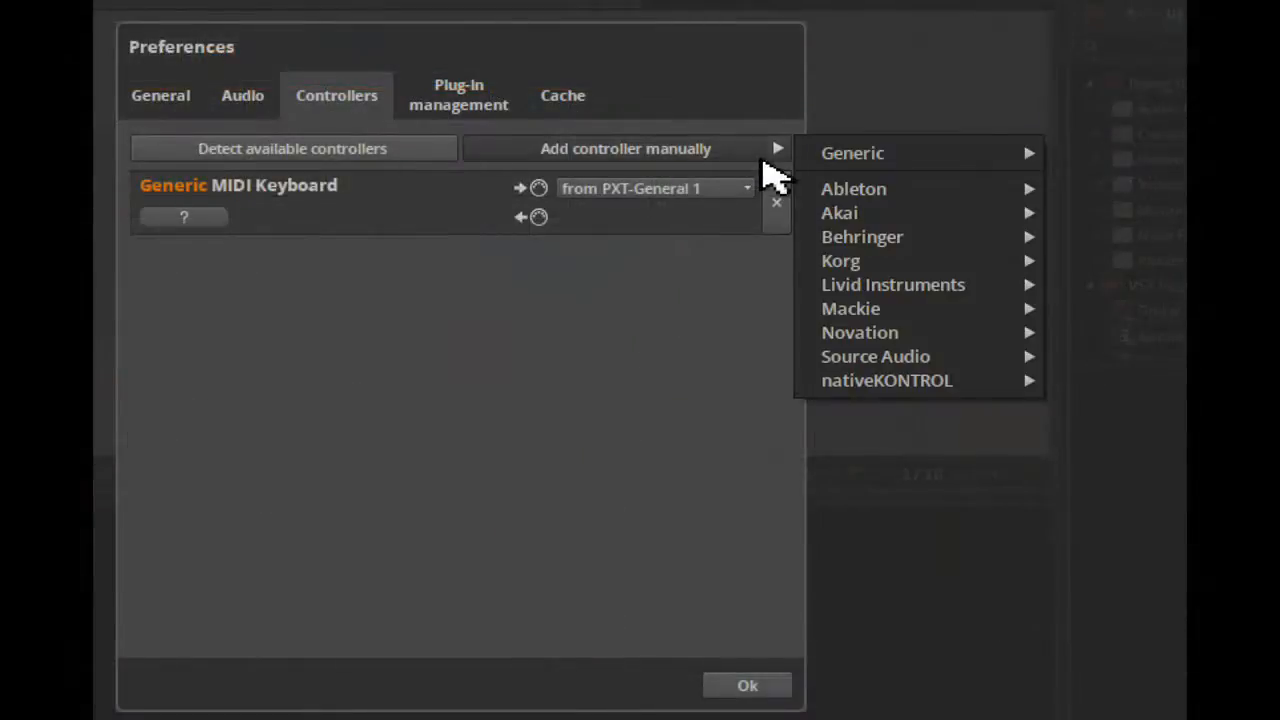
- Add a Mackie MCU PRO controller with input 'from PXT-General 2' and output 'to PXT-General 2'
click(852, 308)
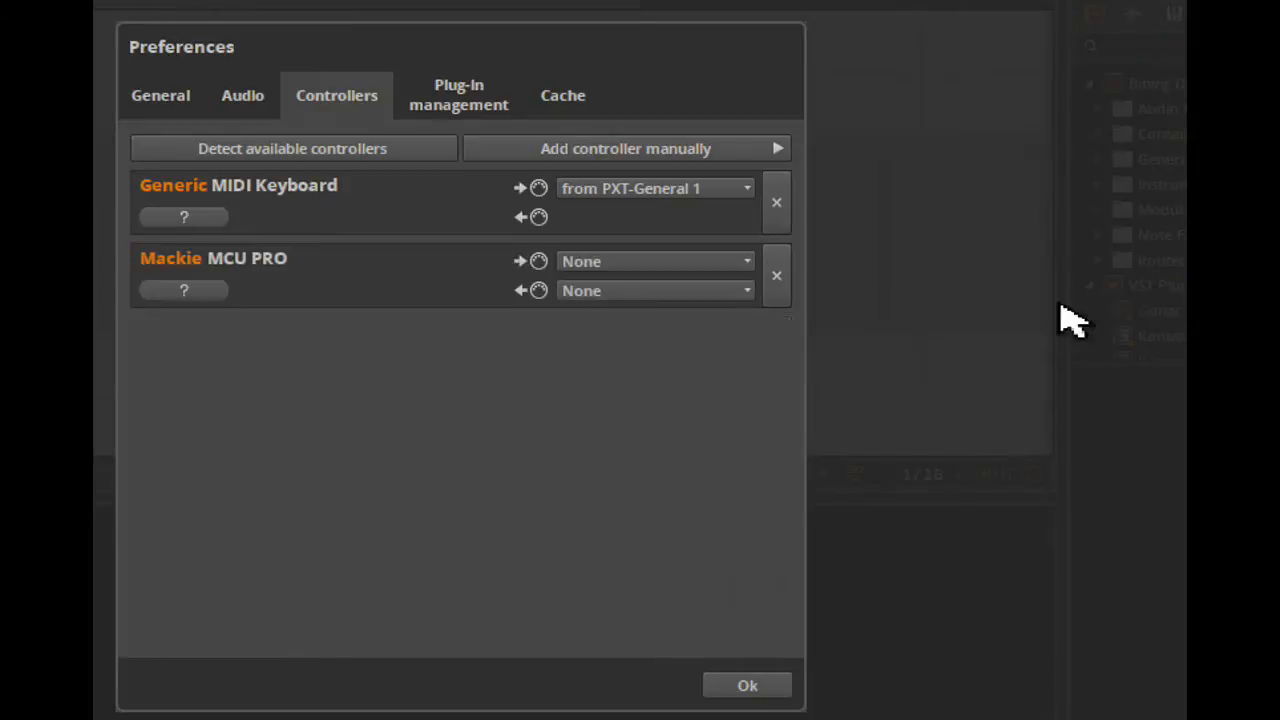
click(656, 260)
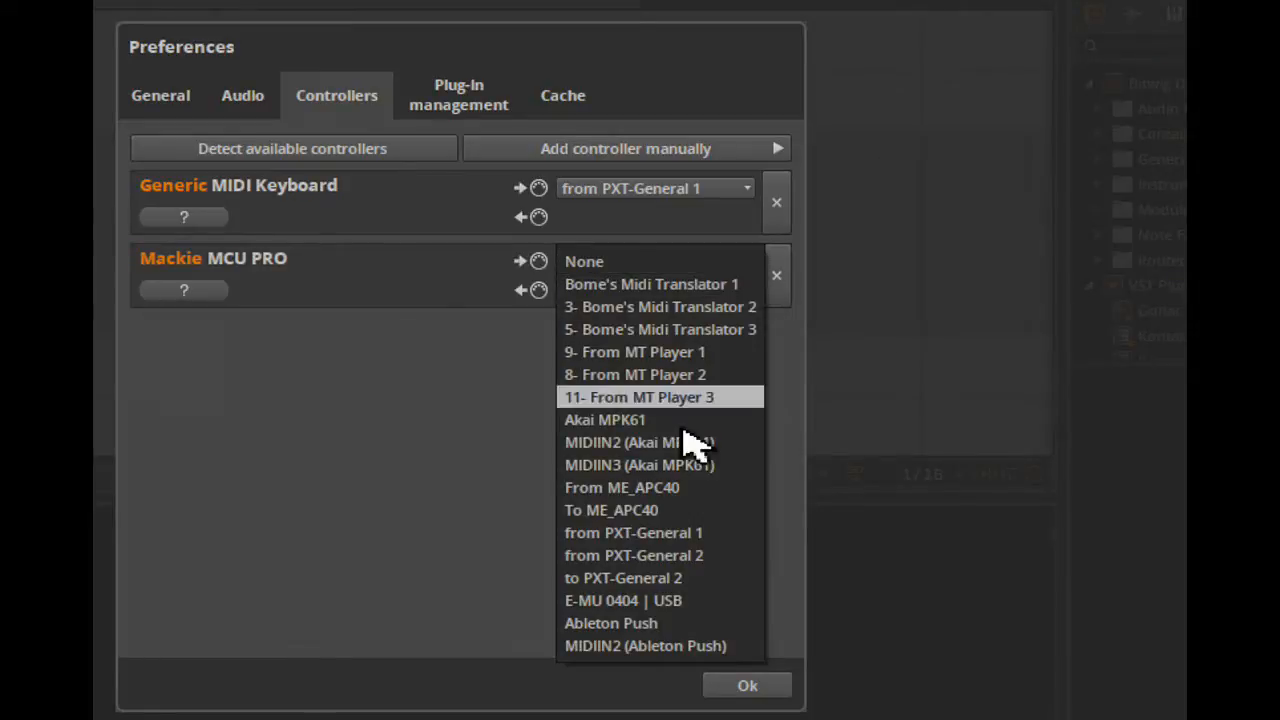
click(632, 556)
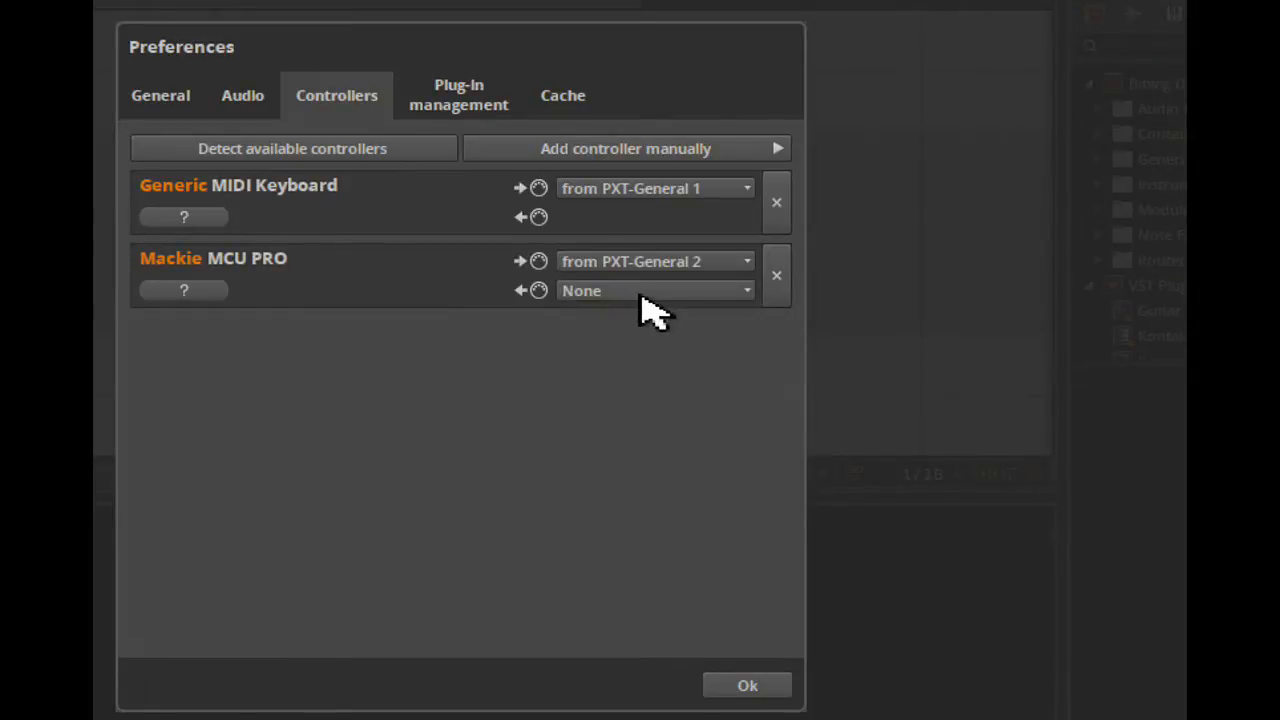
click(656, 290)
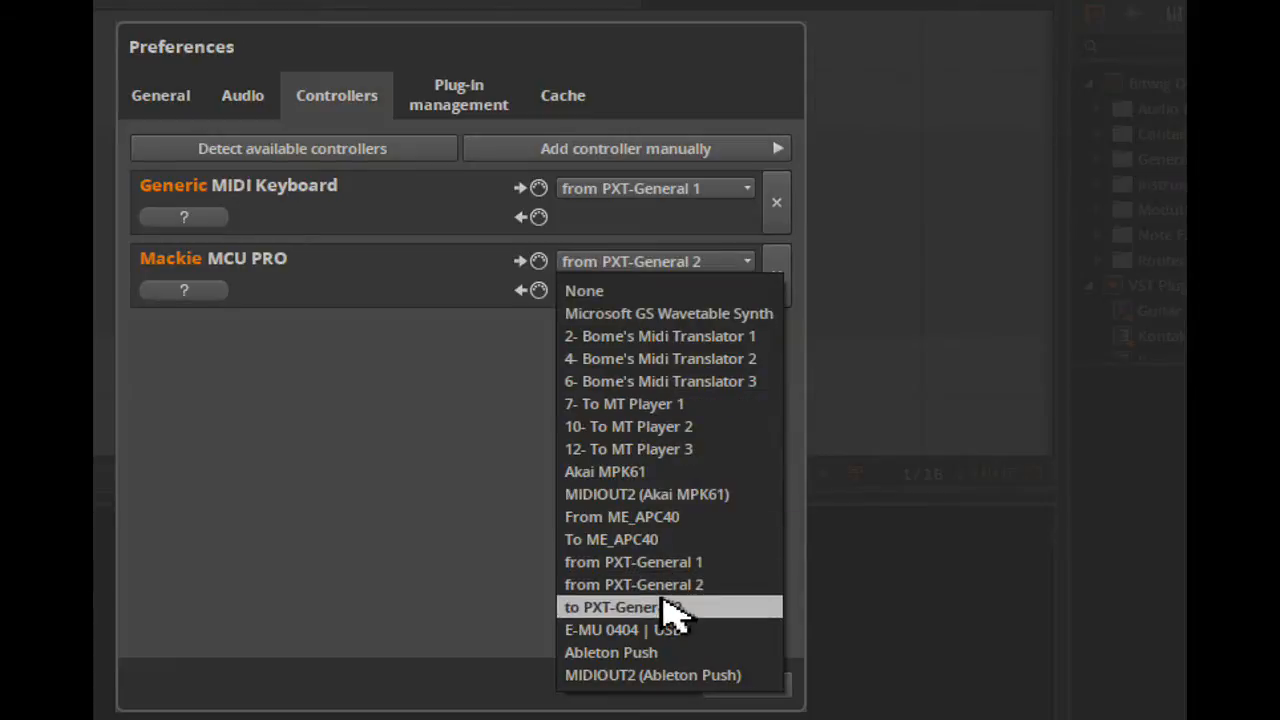
click(612, 608)
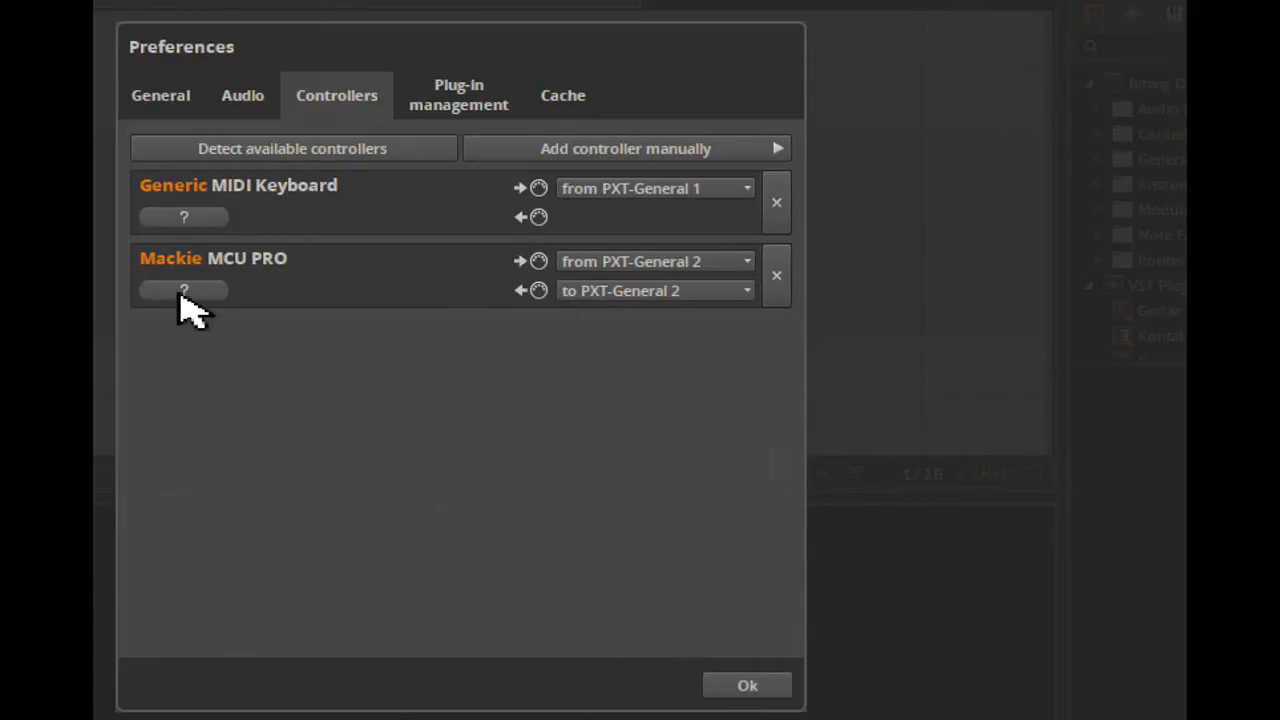
- Show the MCU PRO controller documentation and scroll through it
click(184, 290)
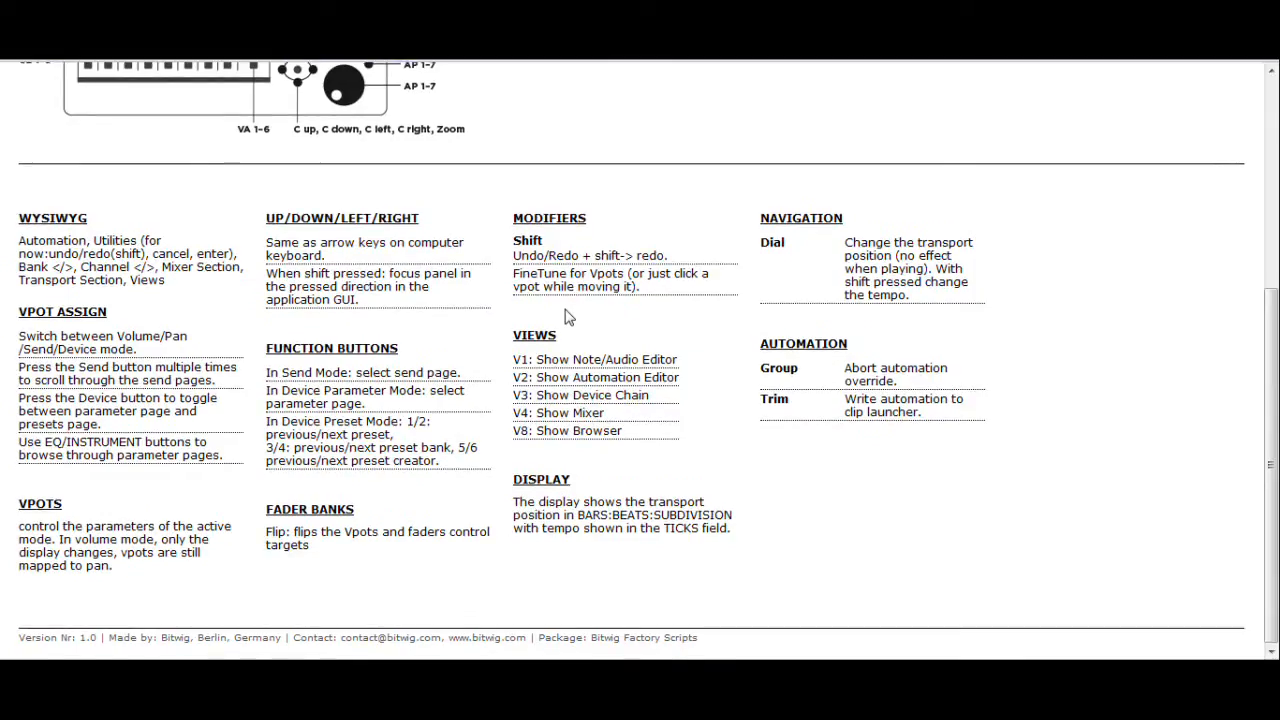
scroll(up, 3)
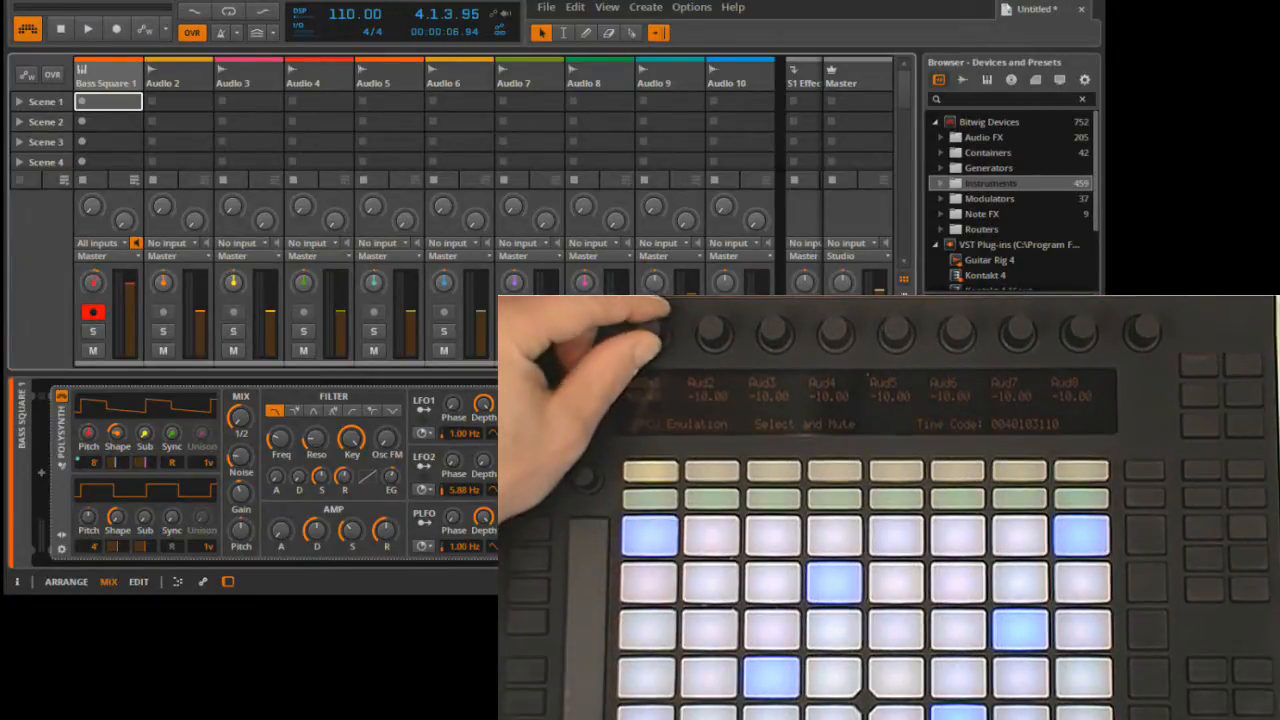
mouse_move(600, 360)
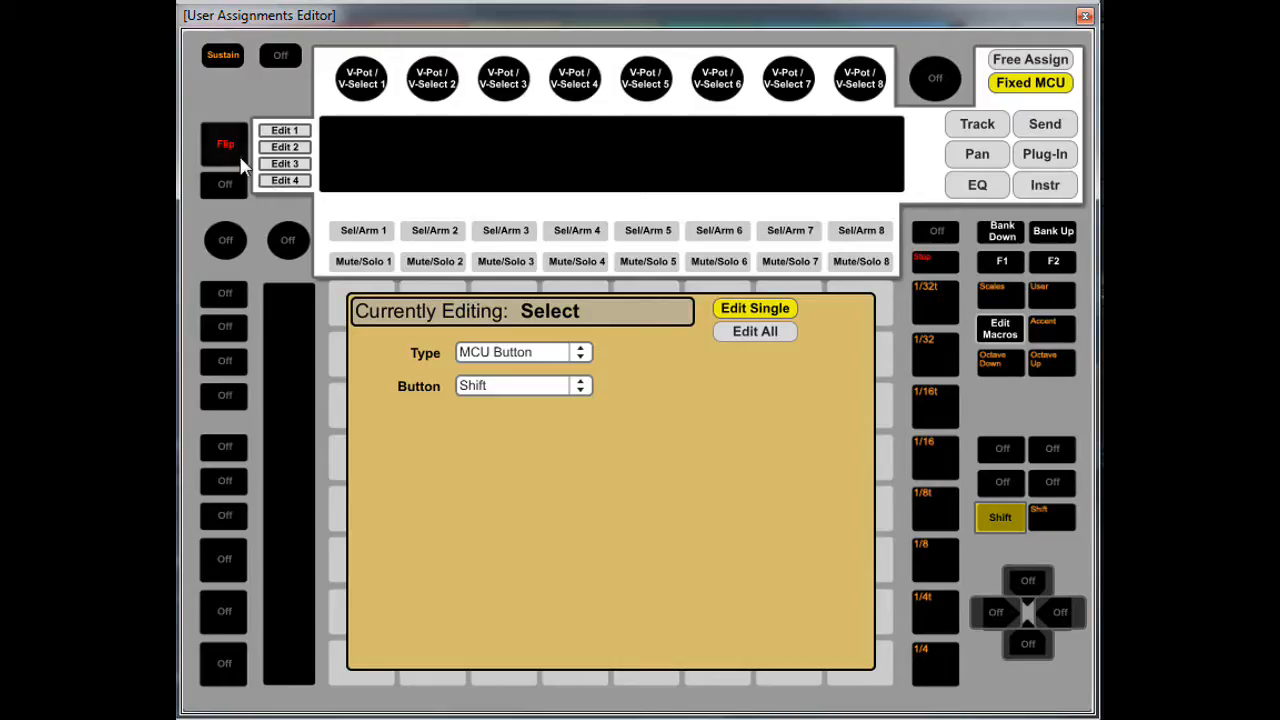
- Review Tap Tempo on Flip, In on Bank Down, Mute on F1 and Solo on F2
click(224, 144)
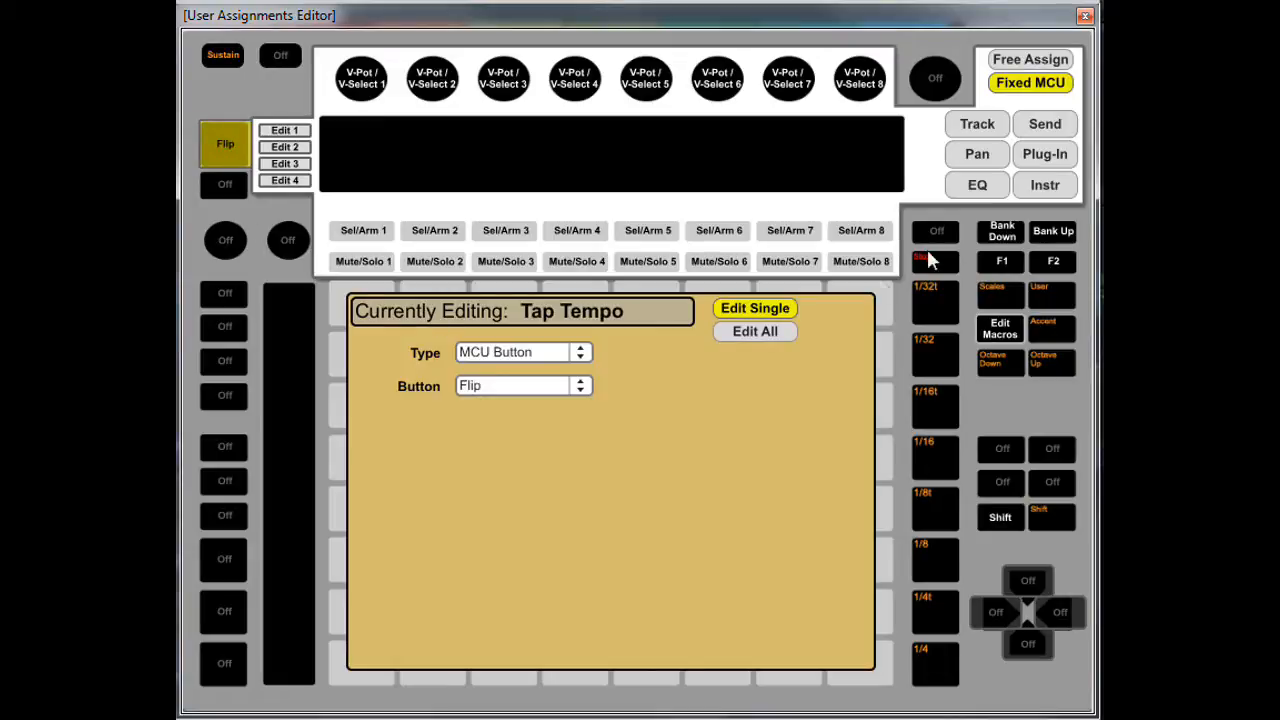
click(1000, 232)
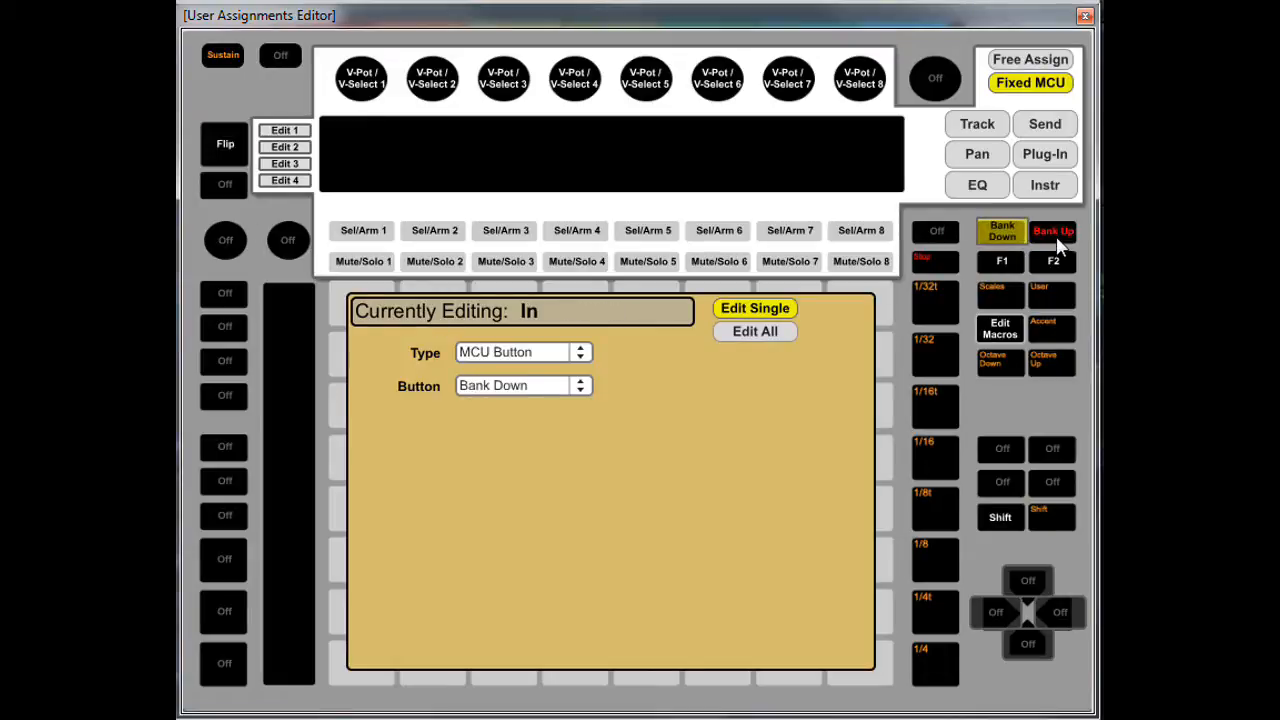
click(1000, 260)
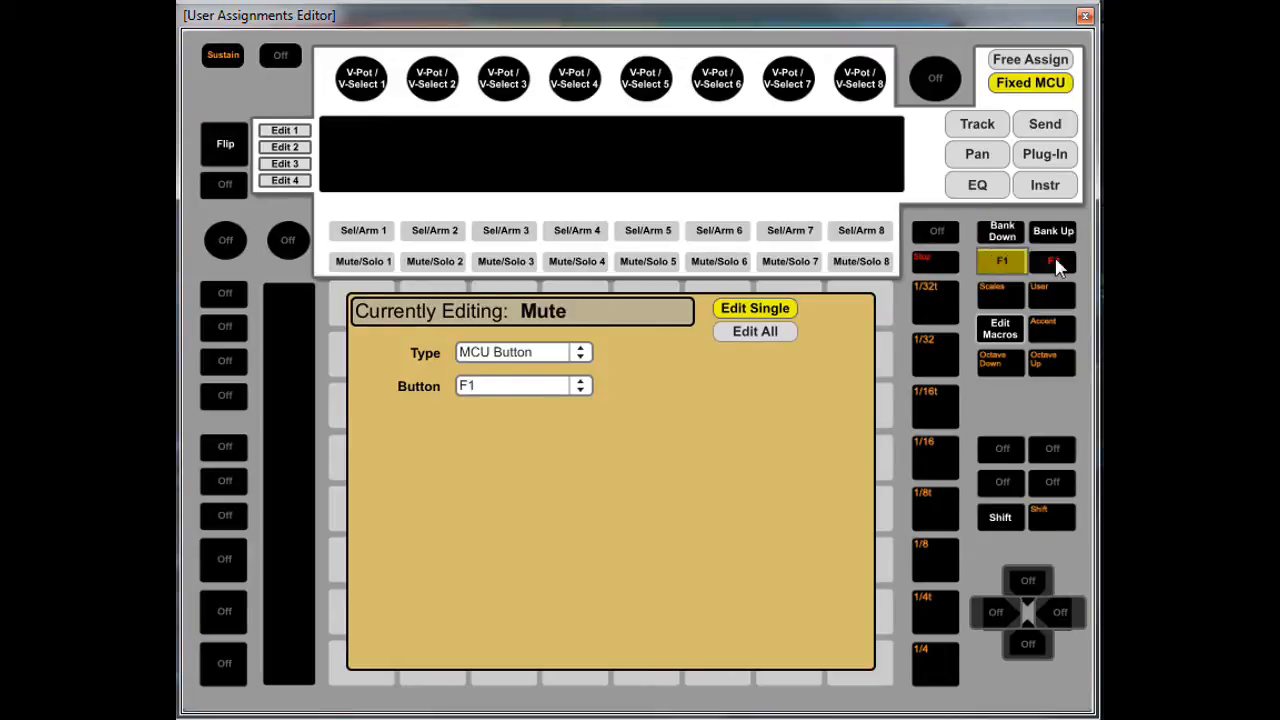
click(1052, 260)
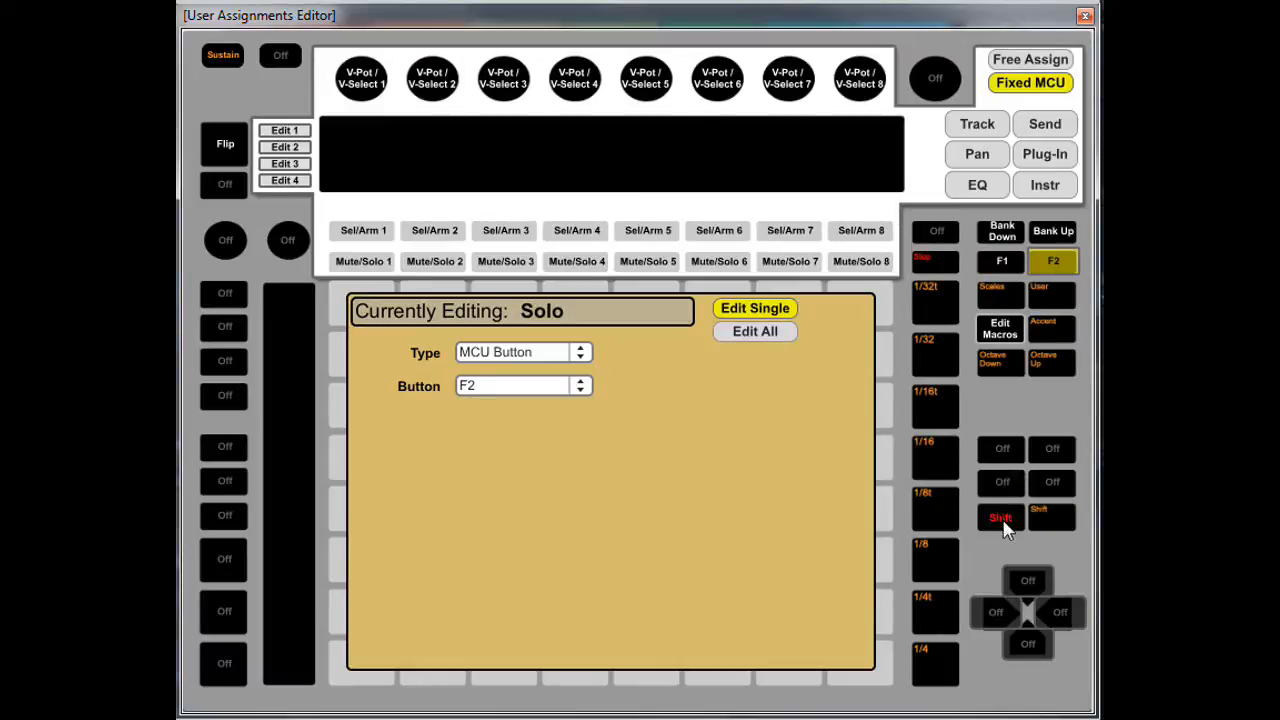
- Check the Select function's Shift assignment and close the assignments editor
click(1000, 516)
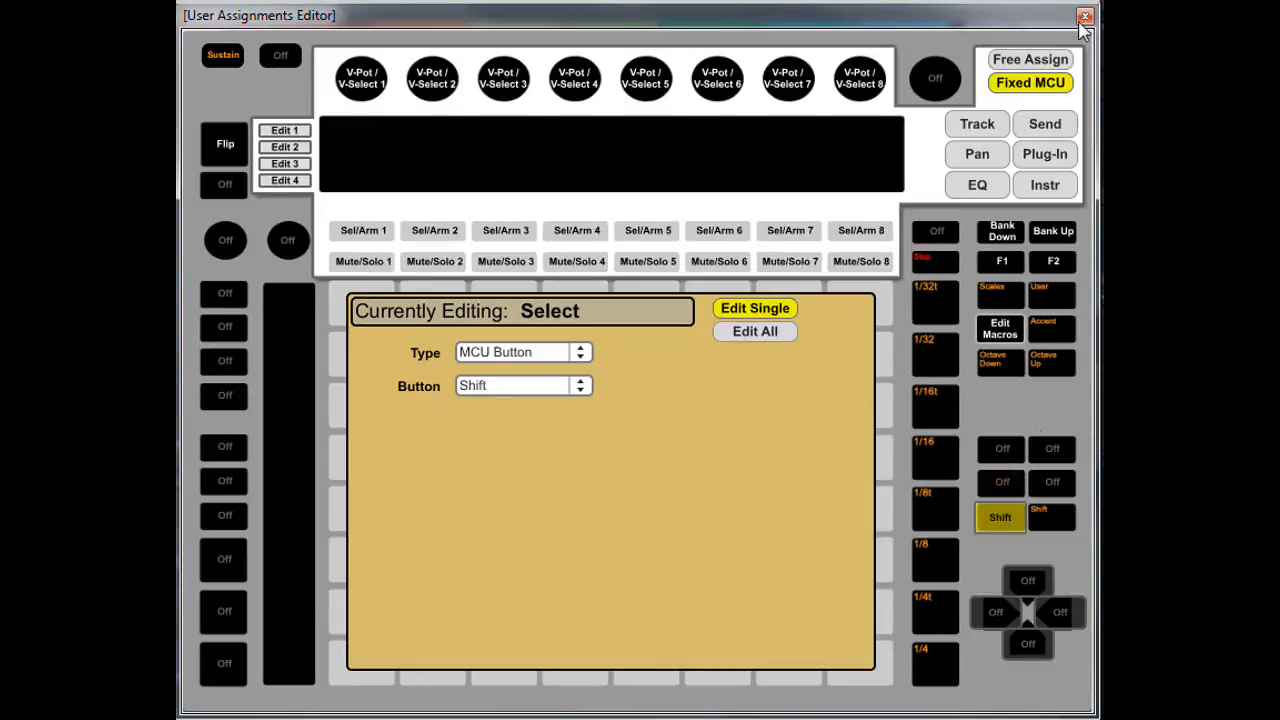
click(1084, 16)
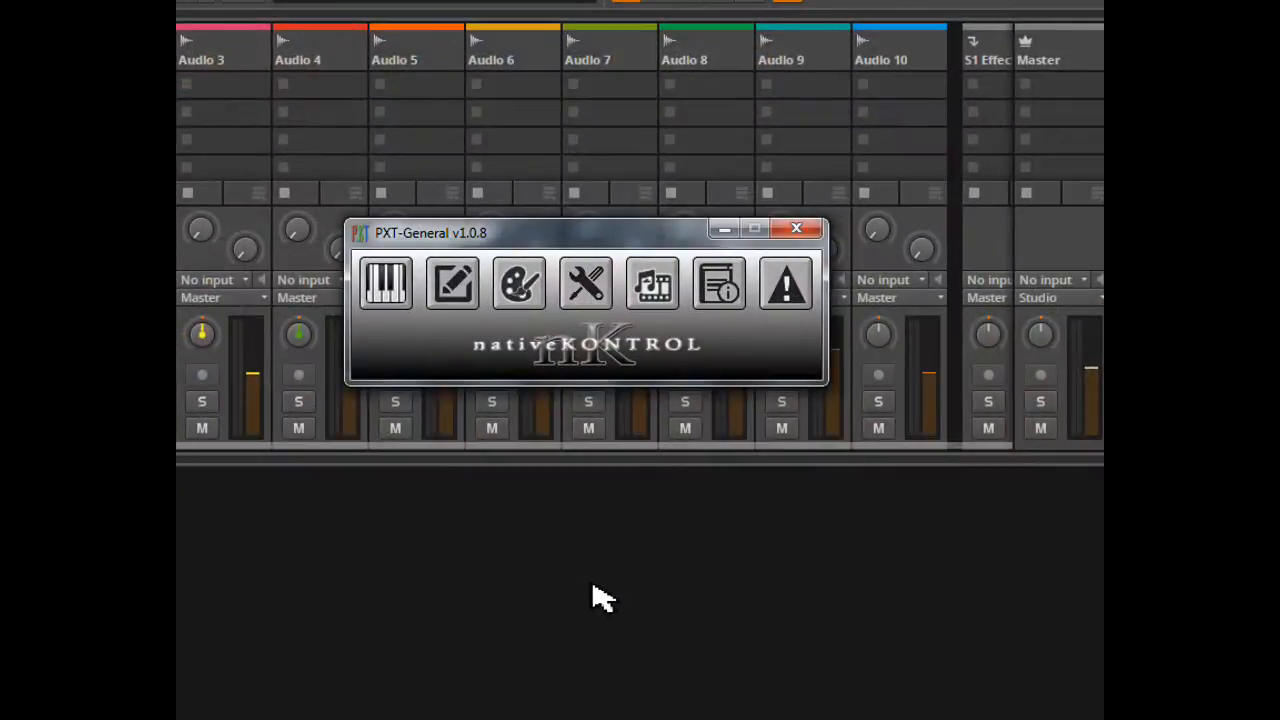
mouse_move(436, 304)
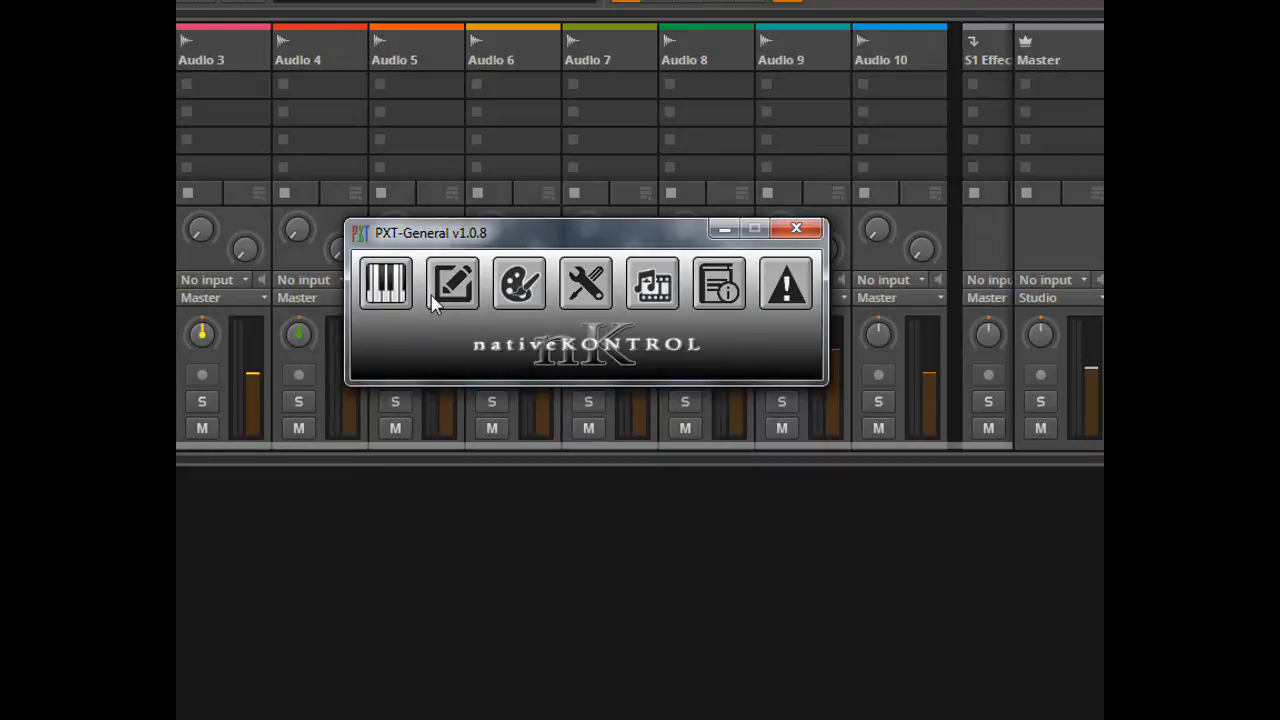
- Review the Metronome (Click), Tempo Encoder (Jog Wheel), Record and Play global button assignments
click(452, 284)
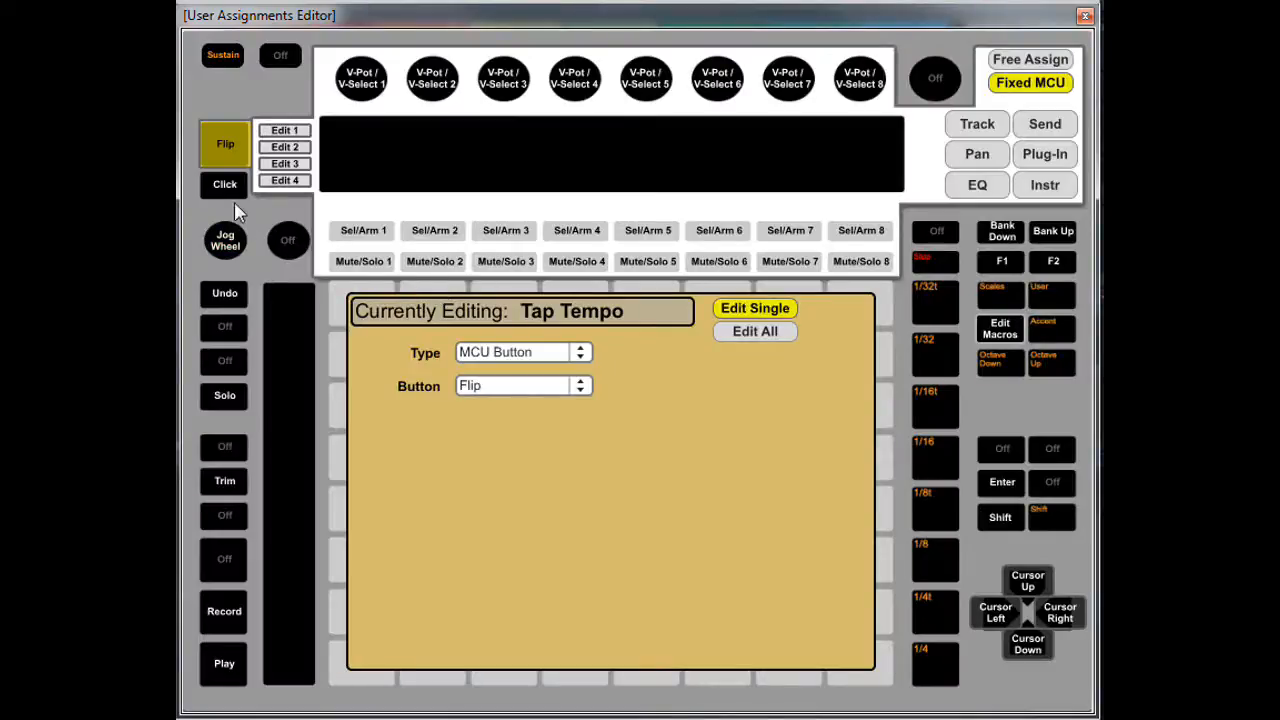
click(224, 184)
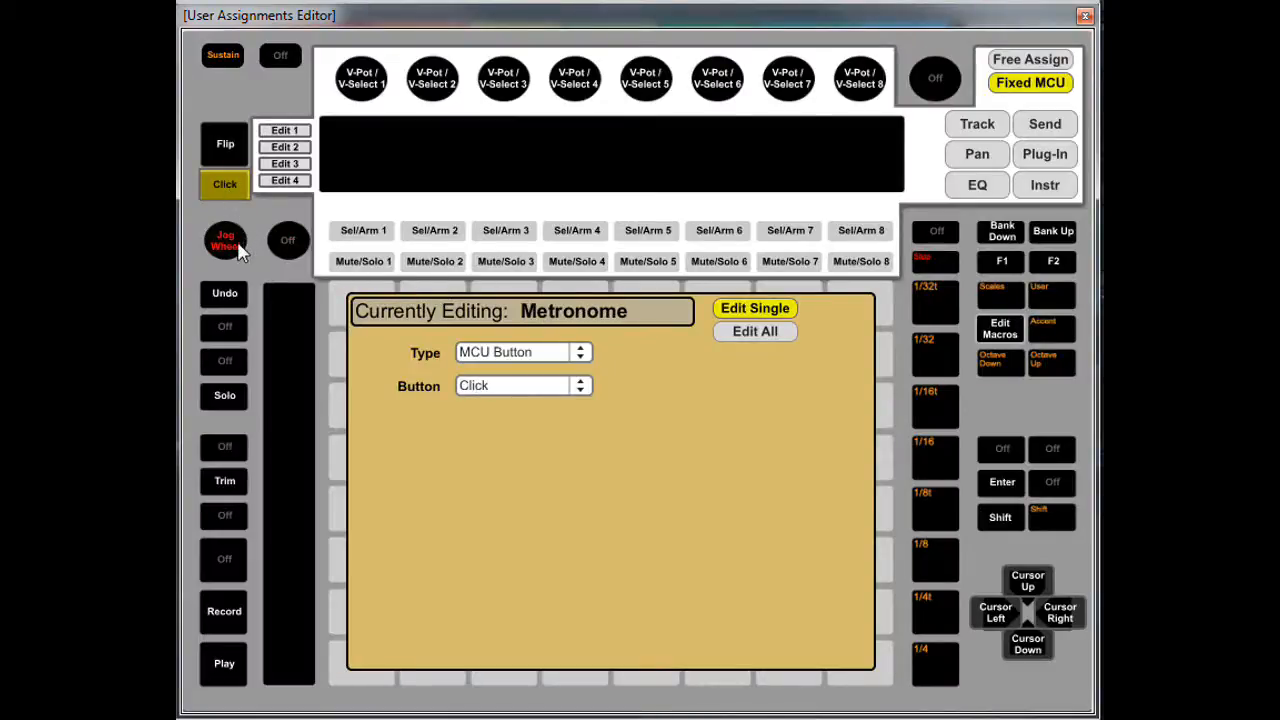
click(224, 240)
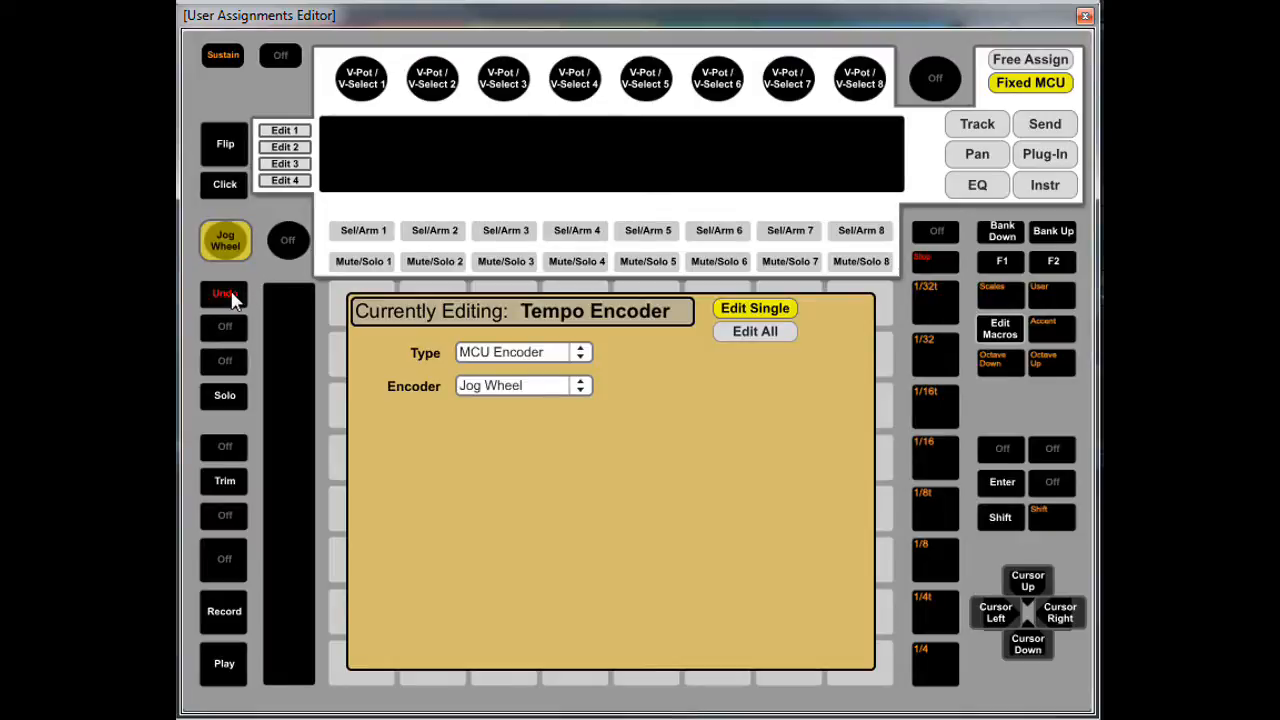
click(224, 292)
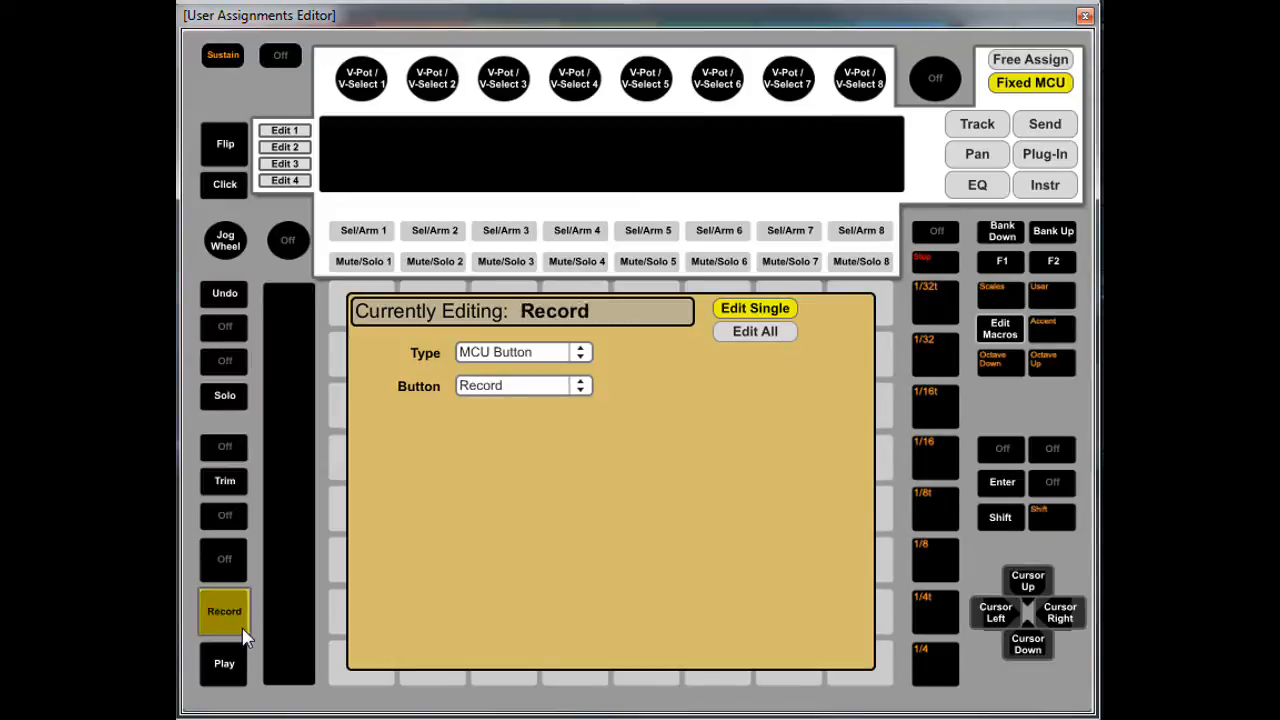
click(224, 664)
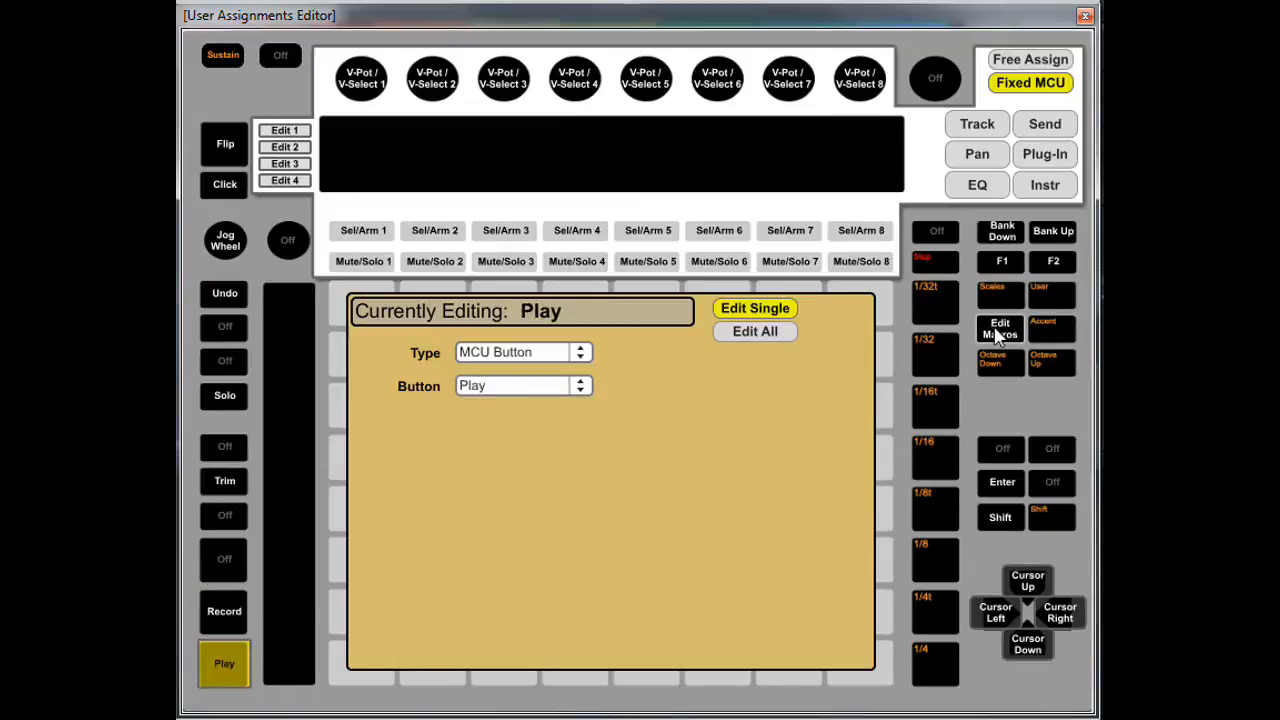
click(1028, 580)
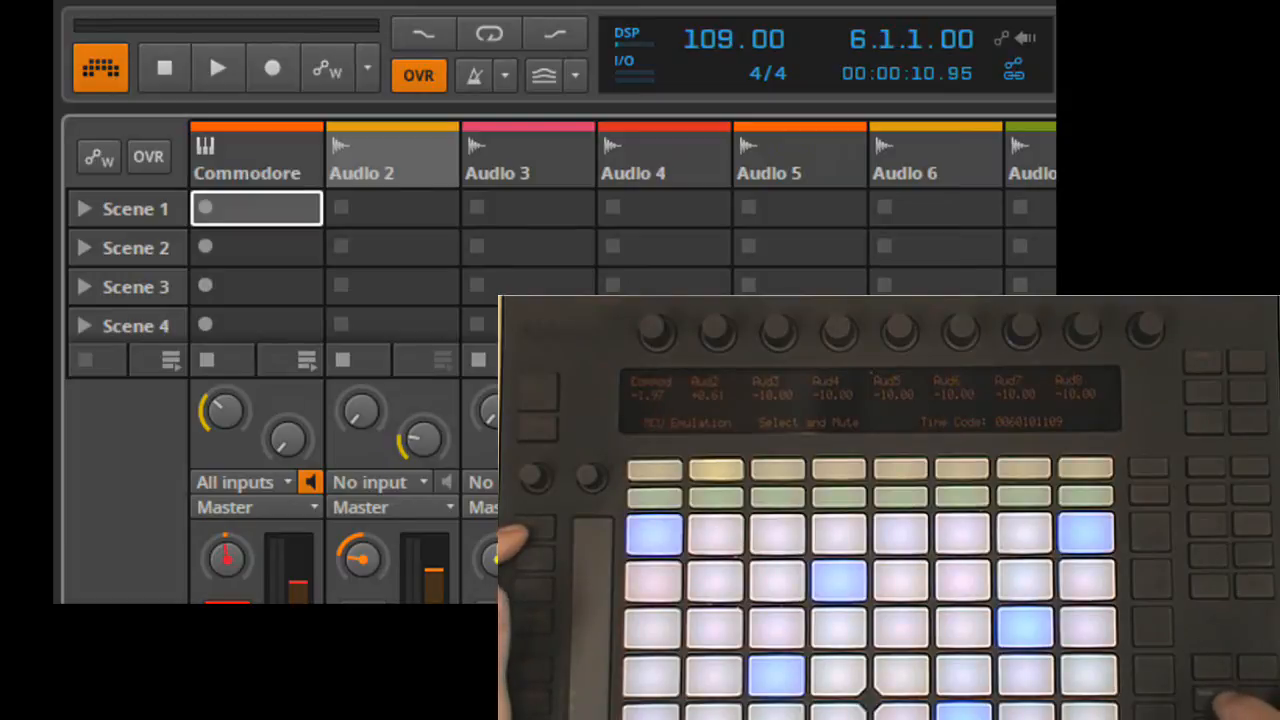
- Start the transport and record a clip into the Commodore track's Scene 1 slot
click(218, 68)
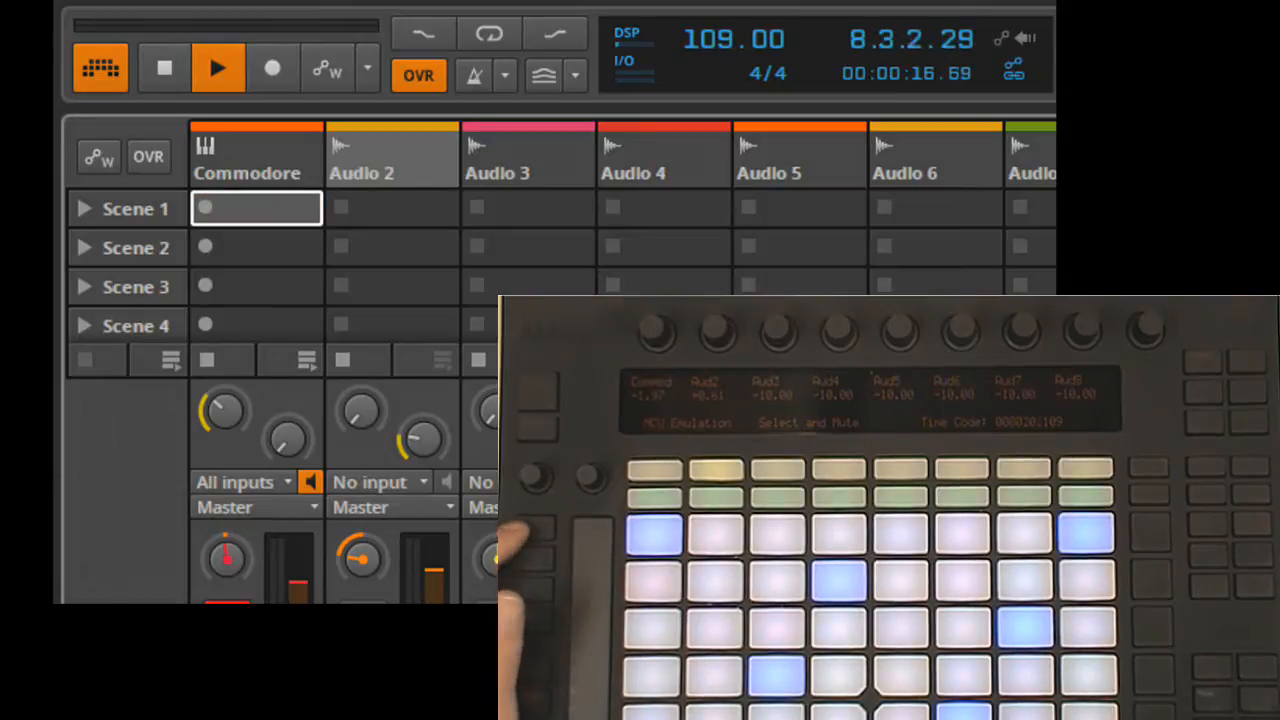
click(256, 208)
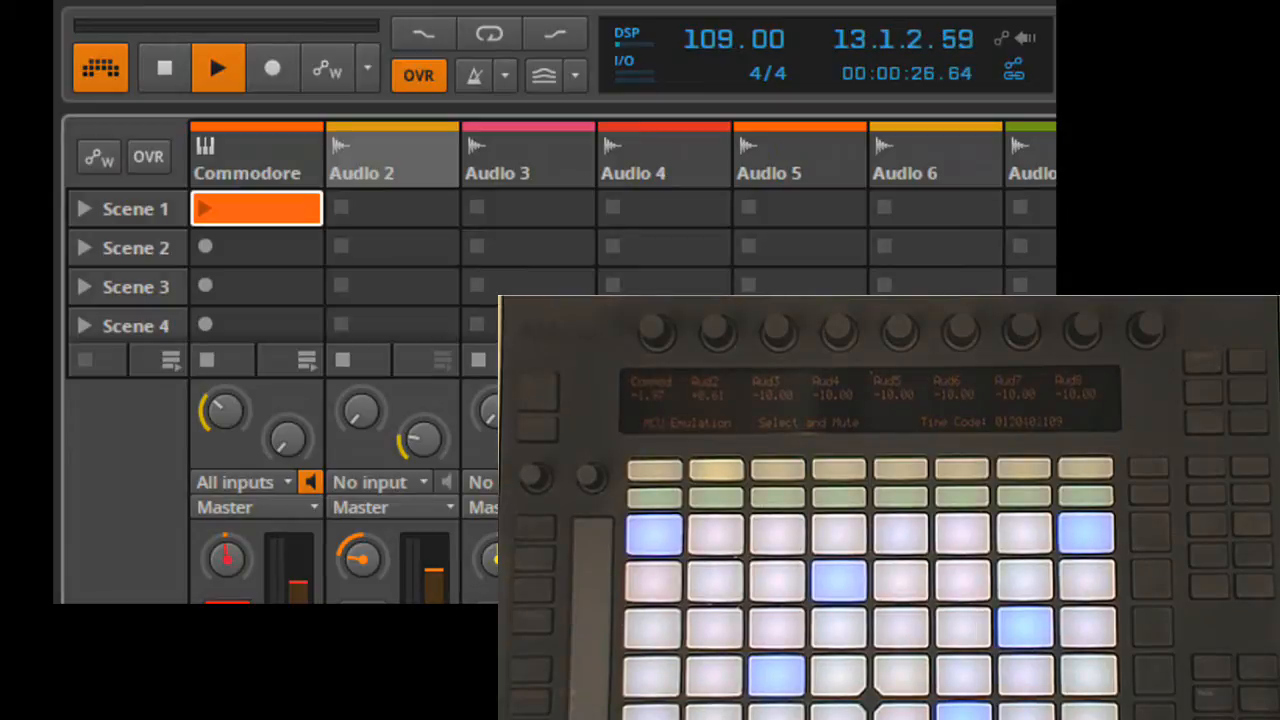
click(272, 68)
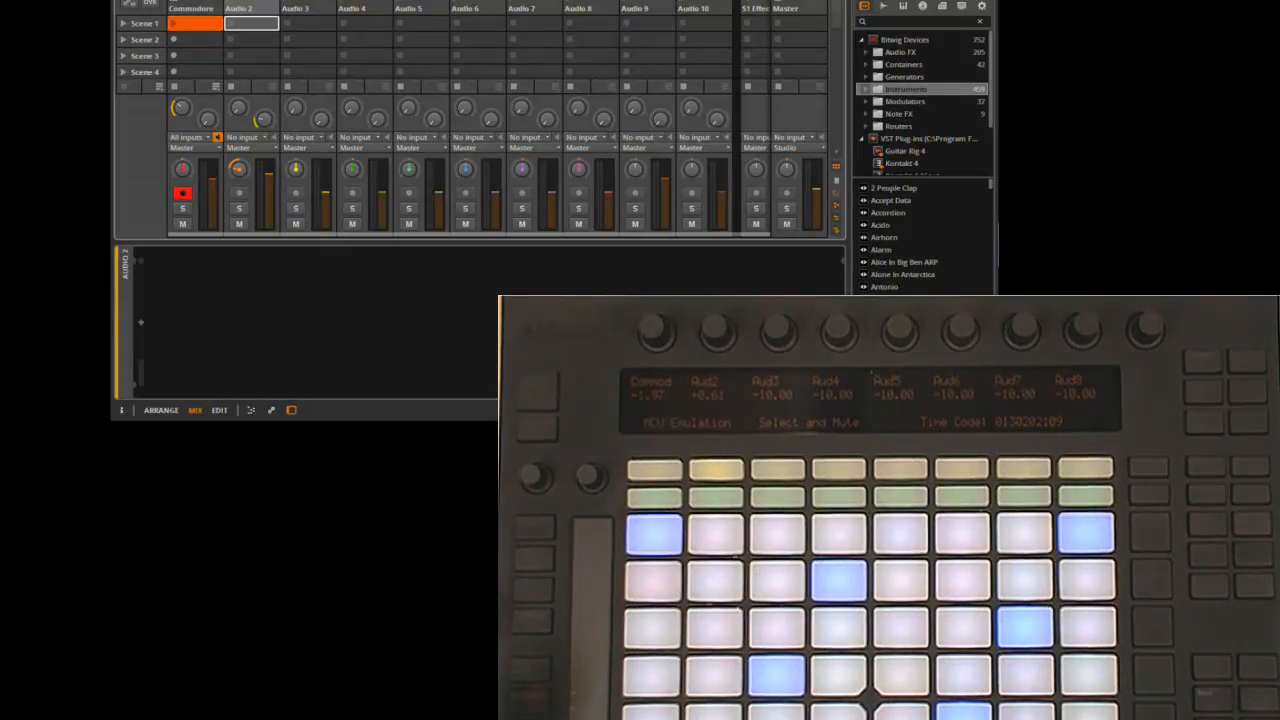
- Browse the device categories and list the Audio FX devices such as Chorus and Compressor
click(308, 24)
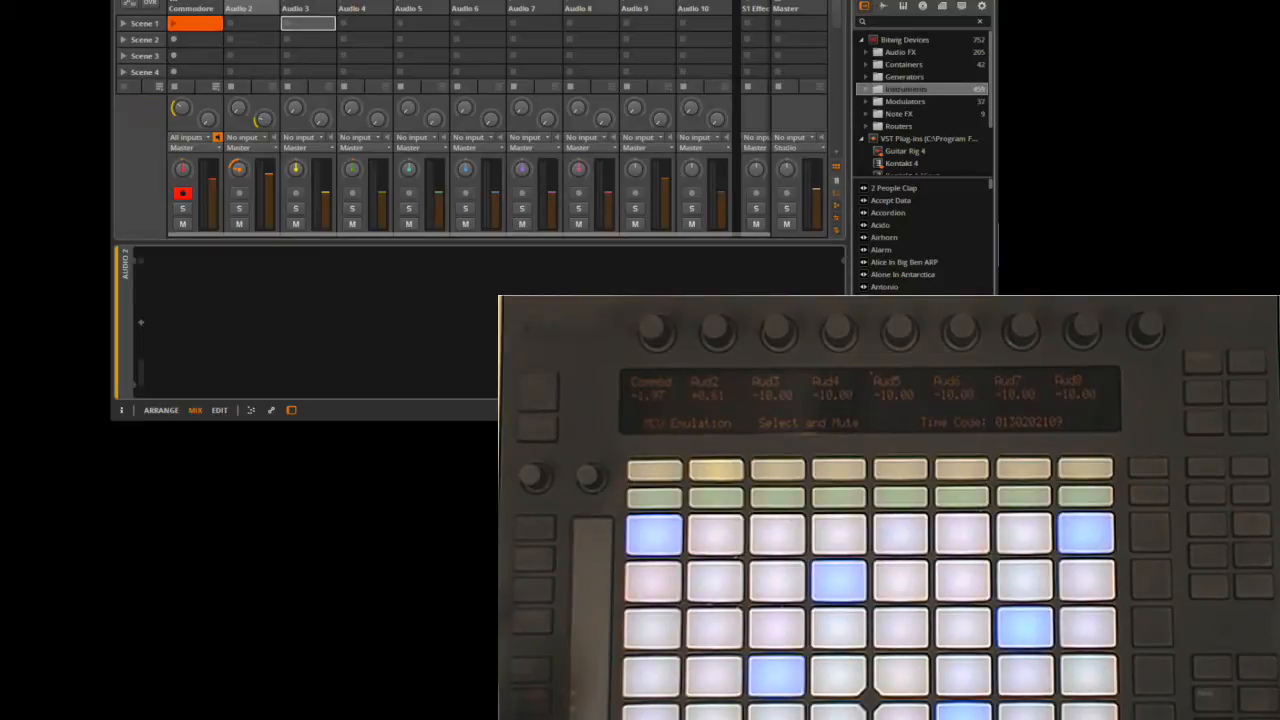
click(904, 76)
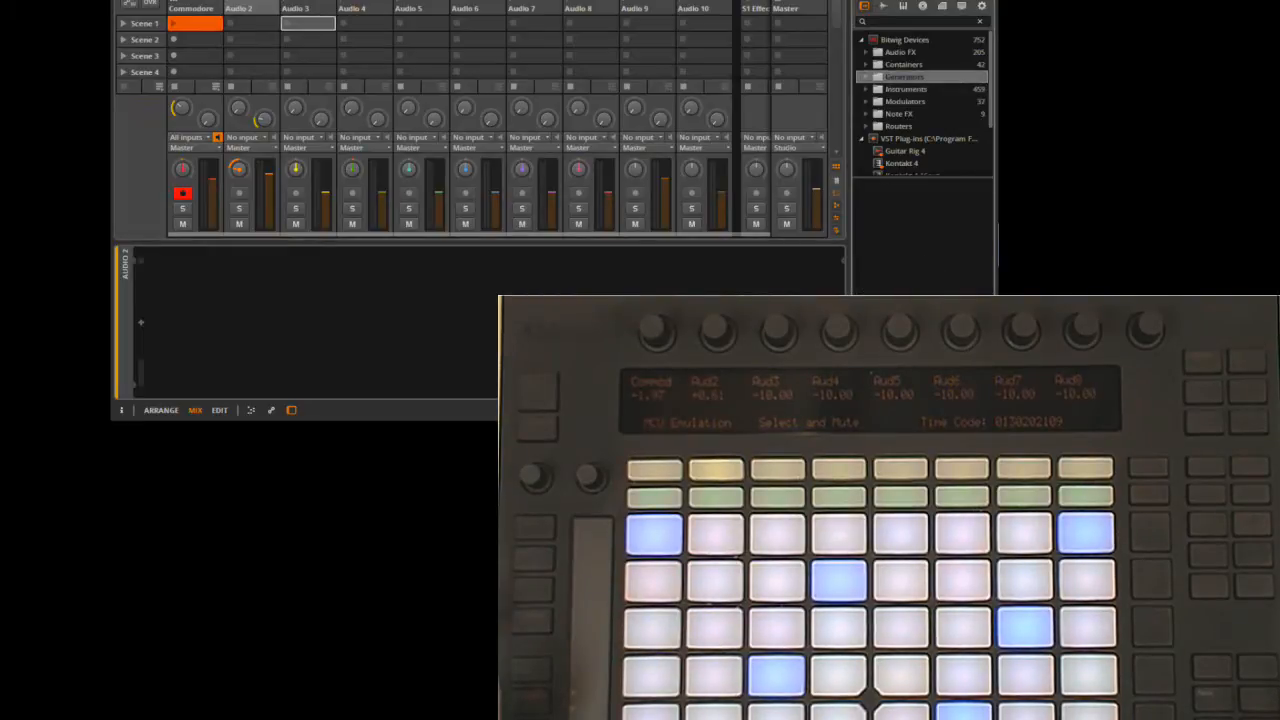
click(900, 52)
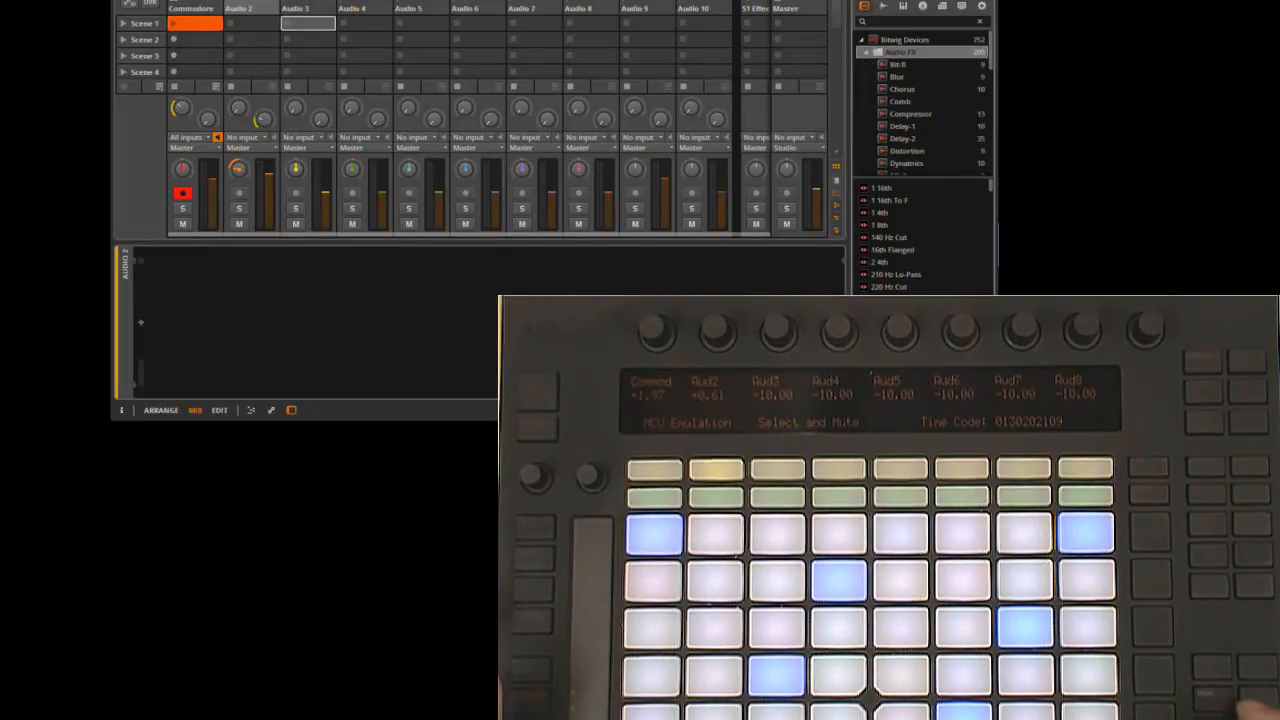
click(900, 88)
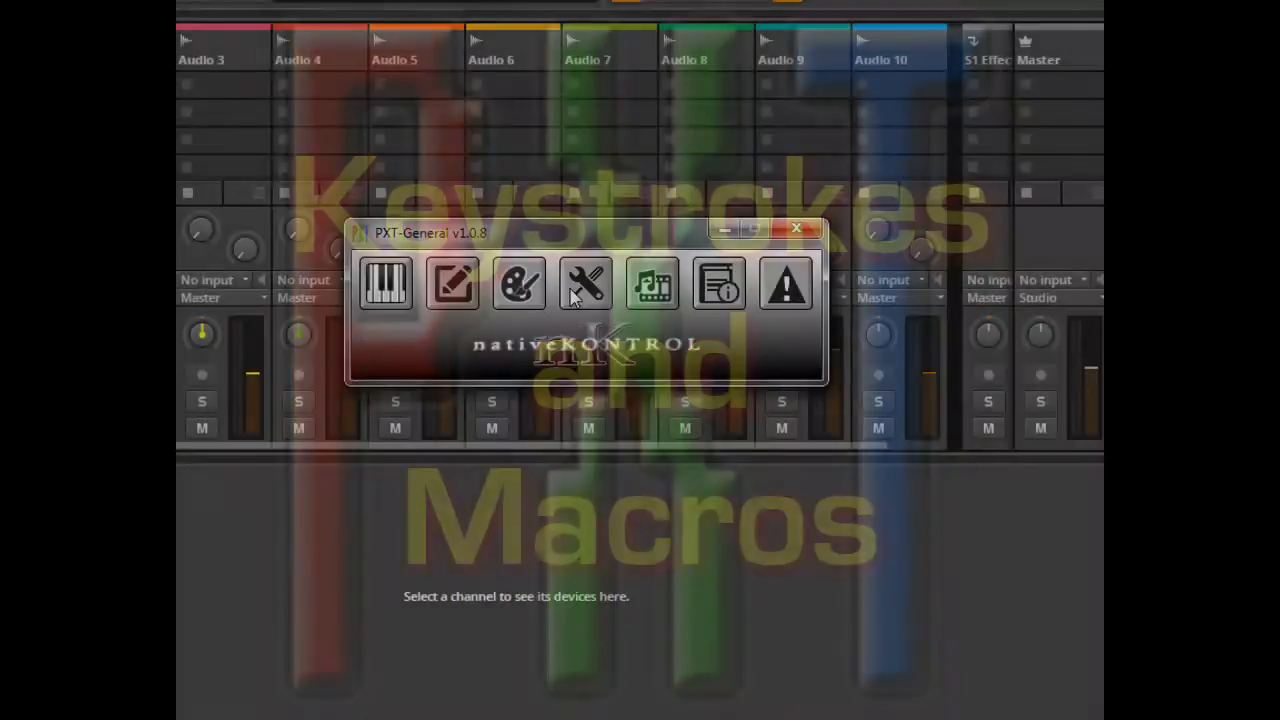
- In the macro editor, name the first macro 'Delete'
click(584, 284)
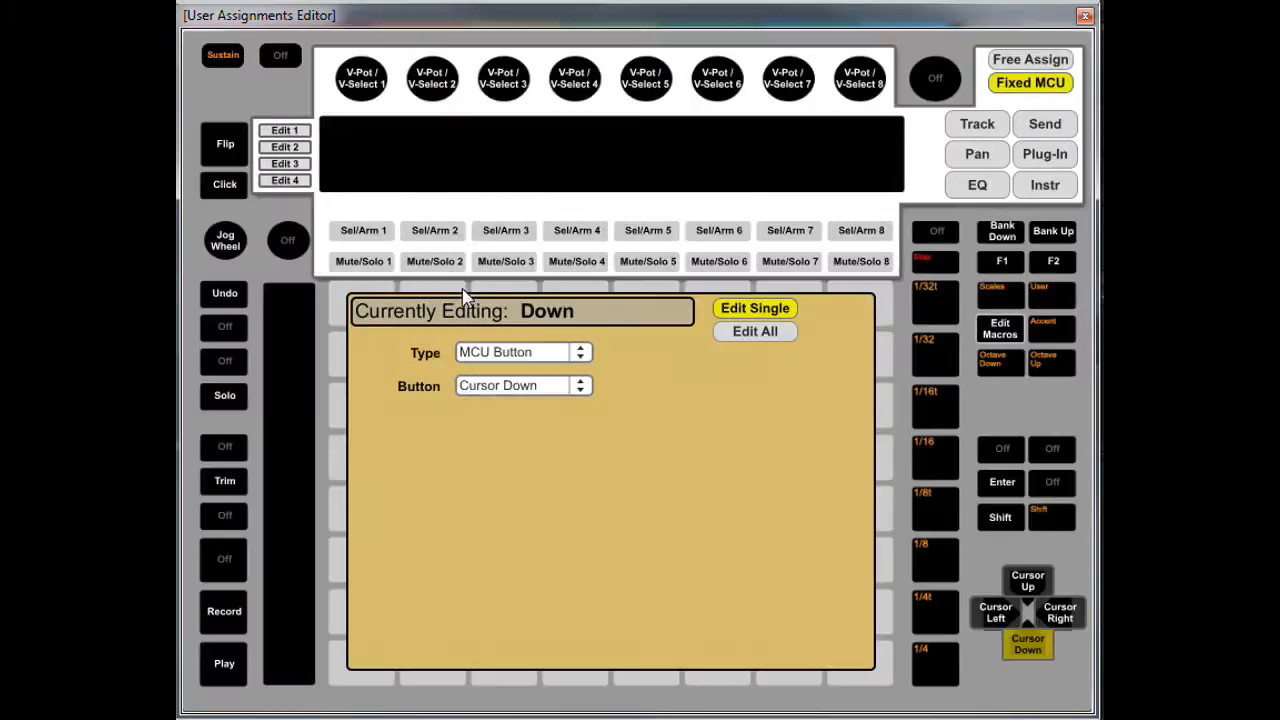
click(1000, 328)
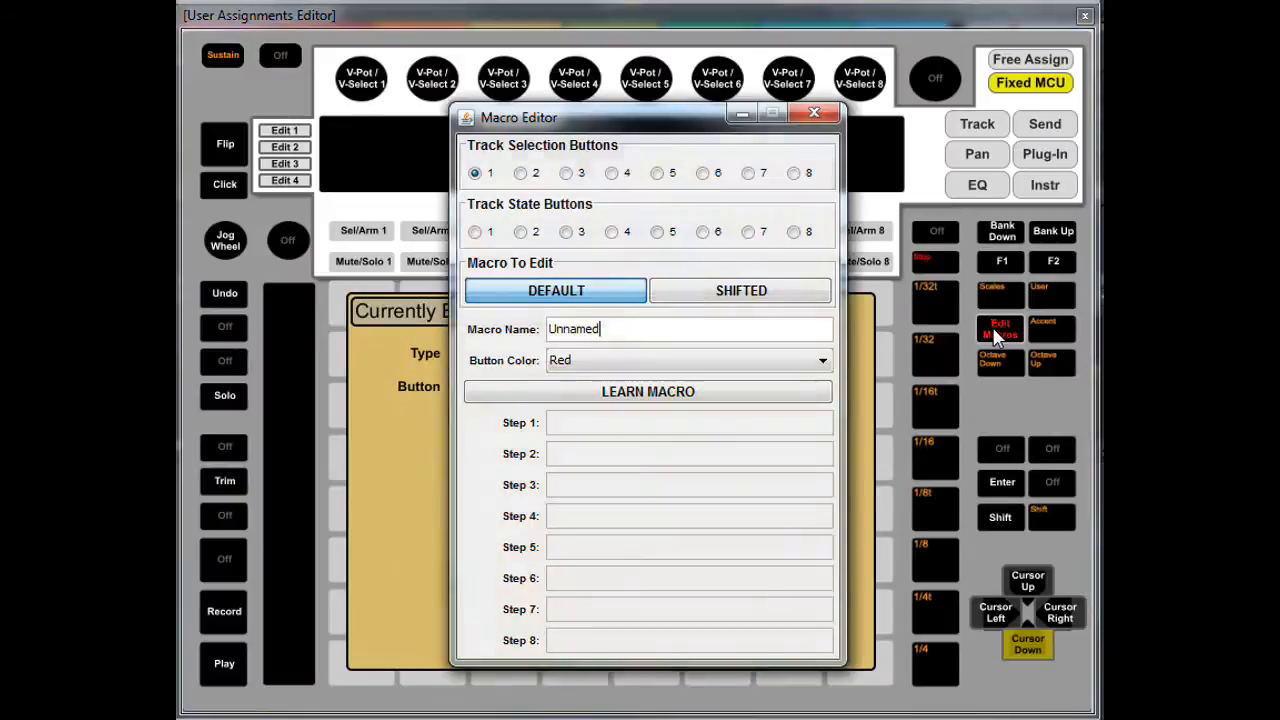
text(Delete)
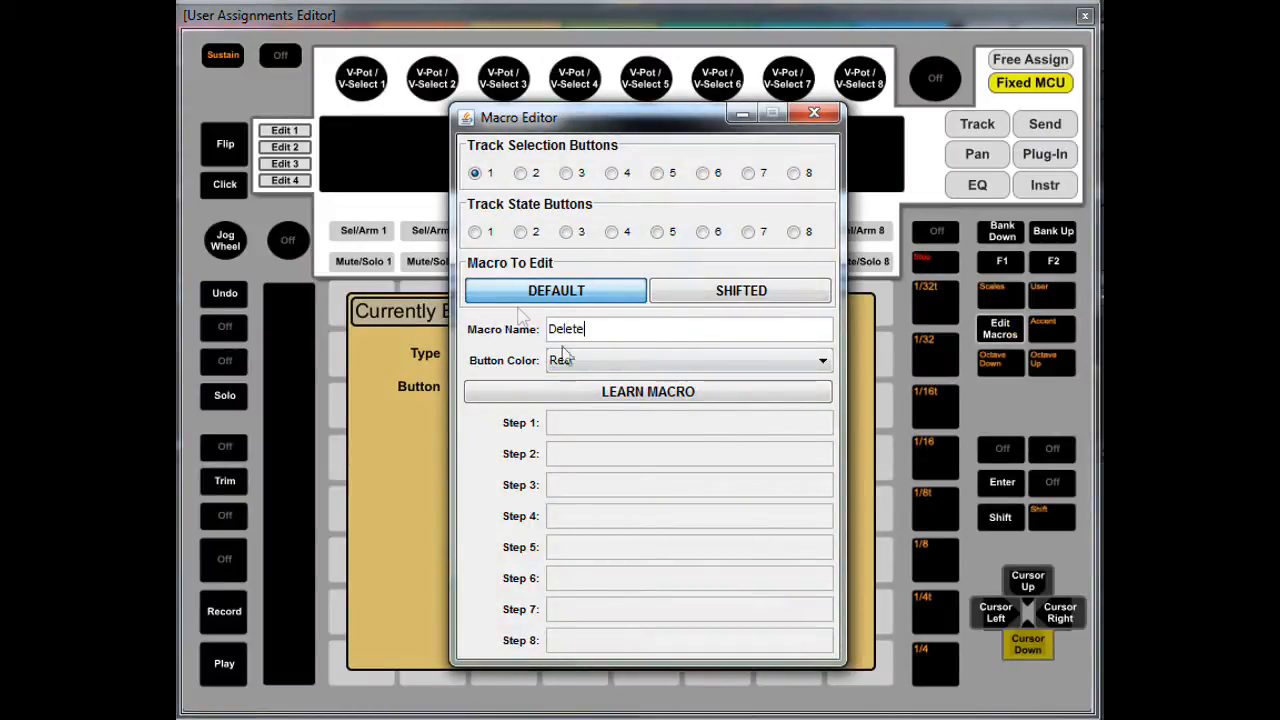
- Select the second and third macros via track buttons to name them
click(520, 172)
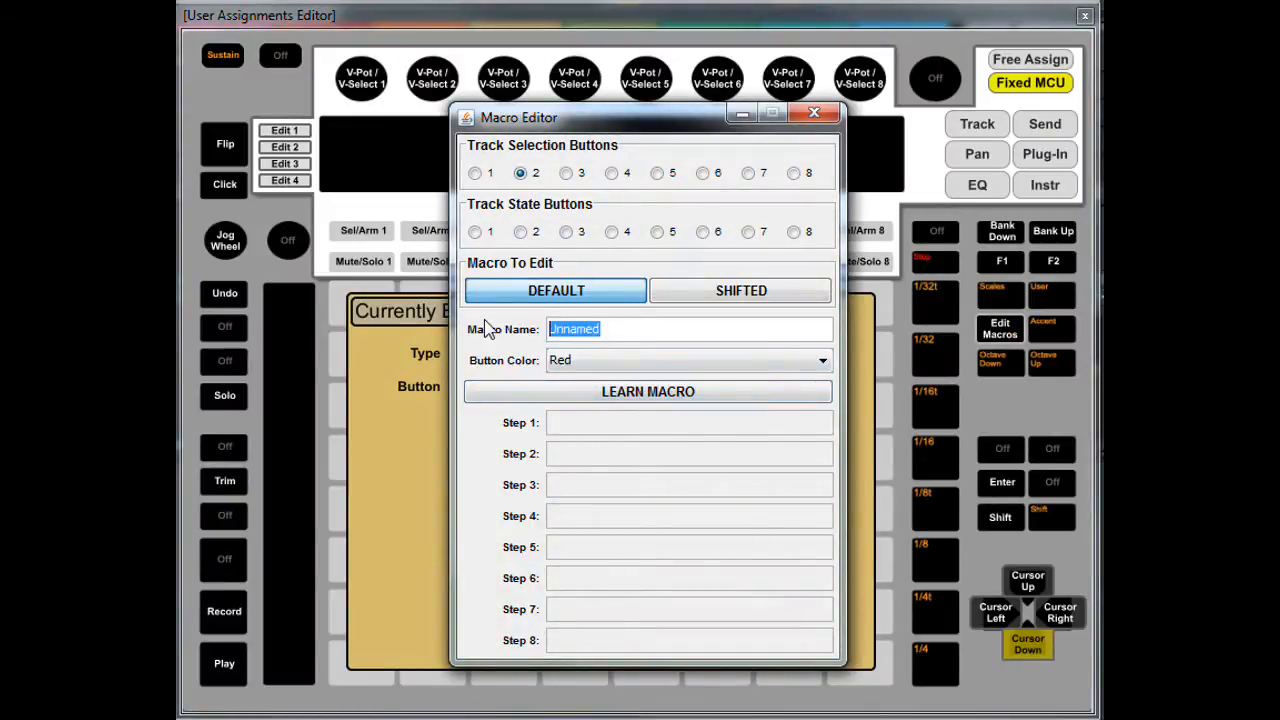
click(648, 390)
text(DupeLnc)
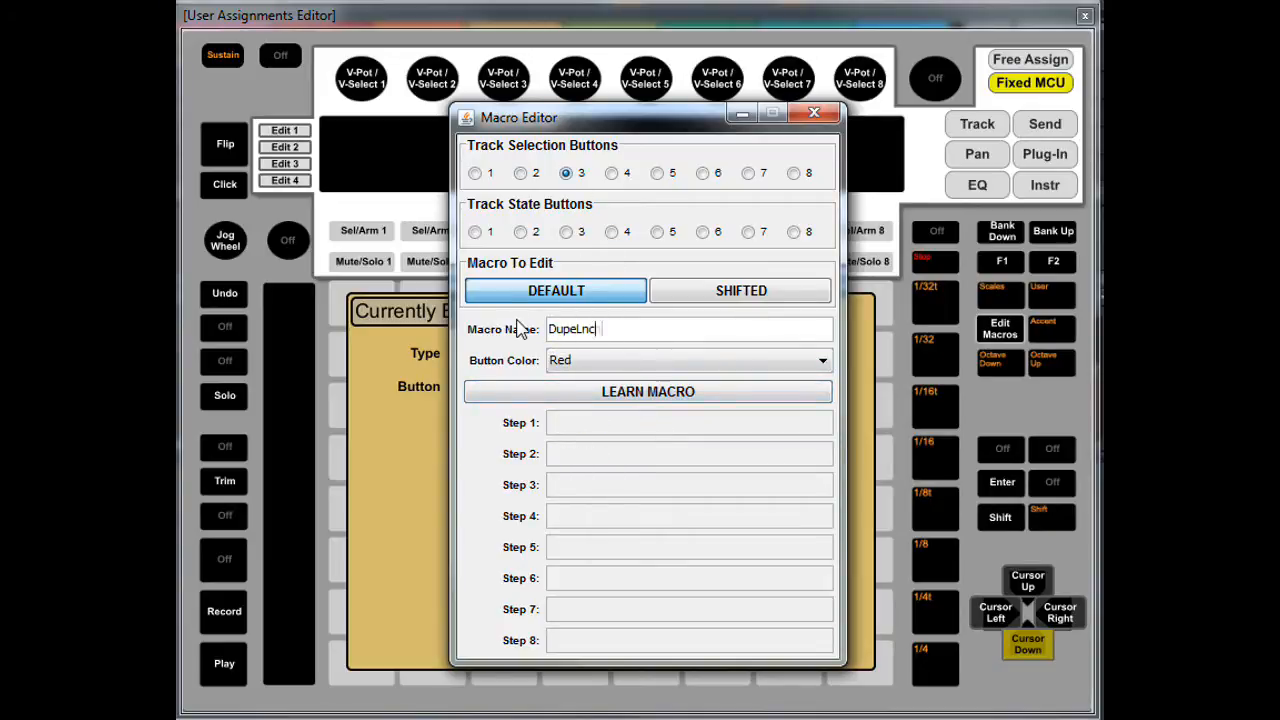
click(648, 390)
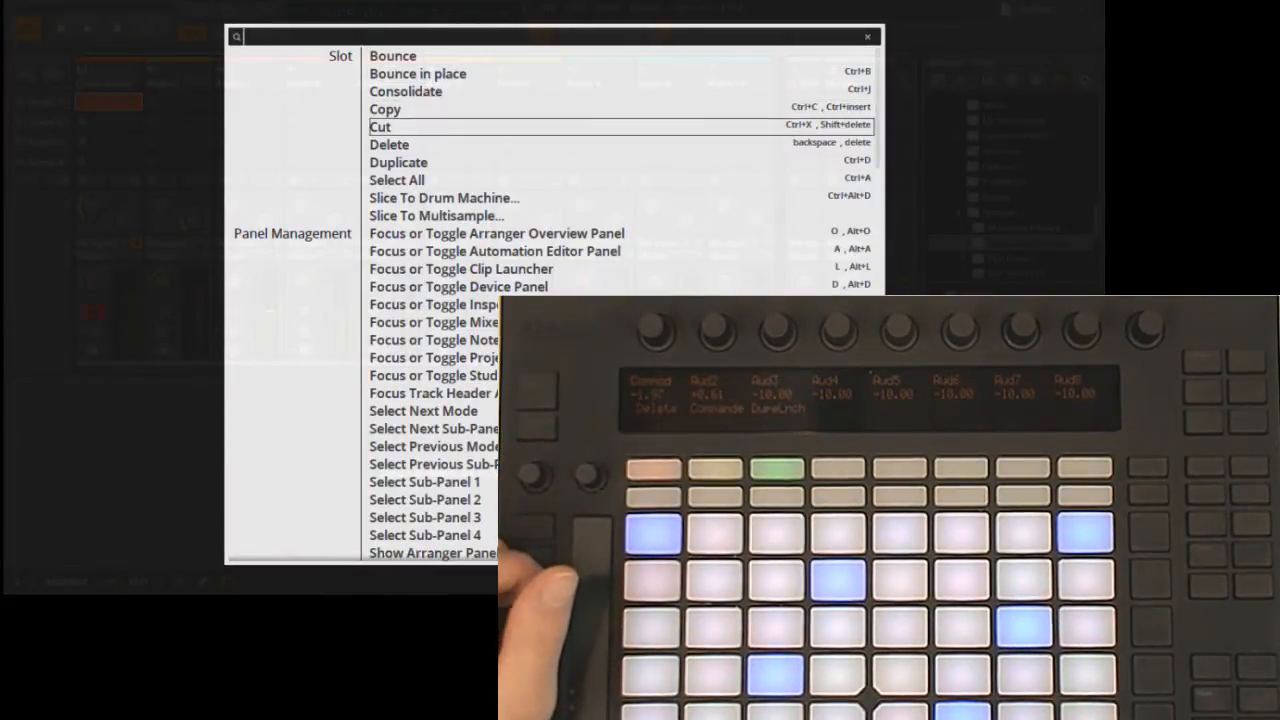
mouse_move(398, 162)
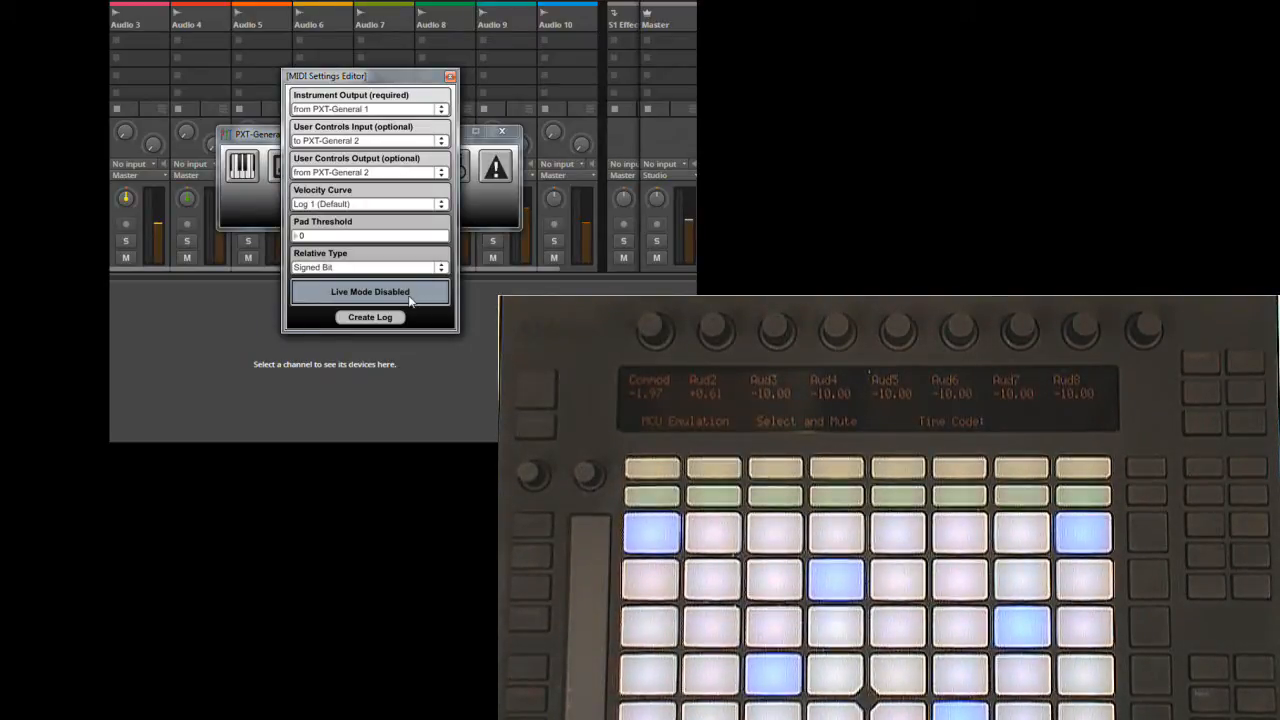
- Check the MIDI settings: PXT-General 1 instrument output, PXT-General 2 user controls, live mode off
click(370, 292)
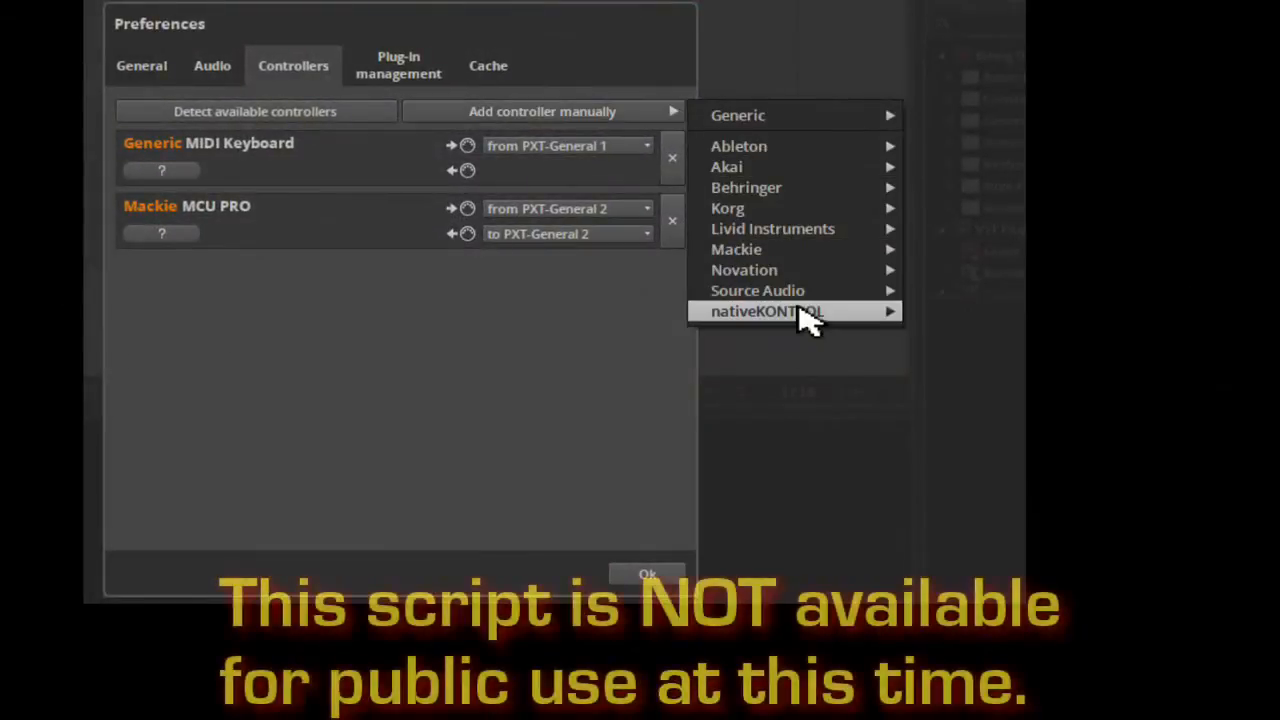
- Add the nativeKONTROL PXT-BWS controller with Ableton Push as its input and confirm Preferences
click(768, 312)
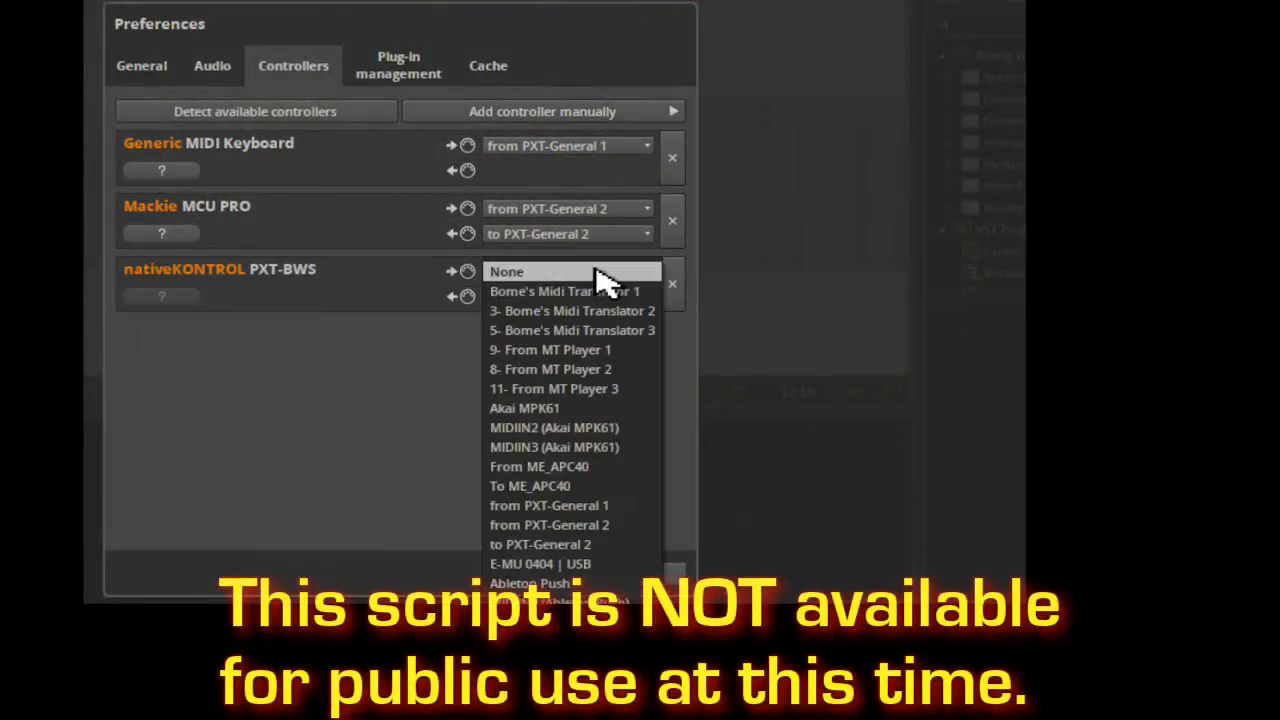
click(528, 584)
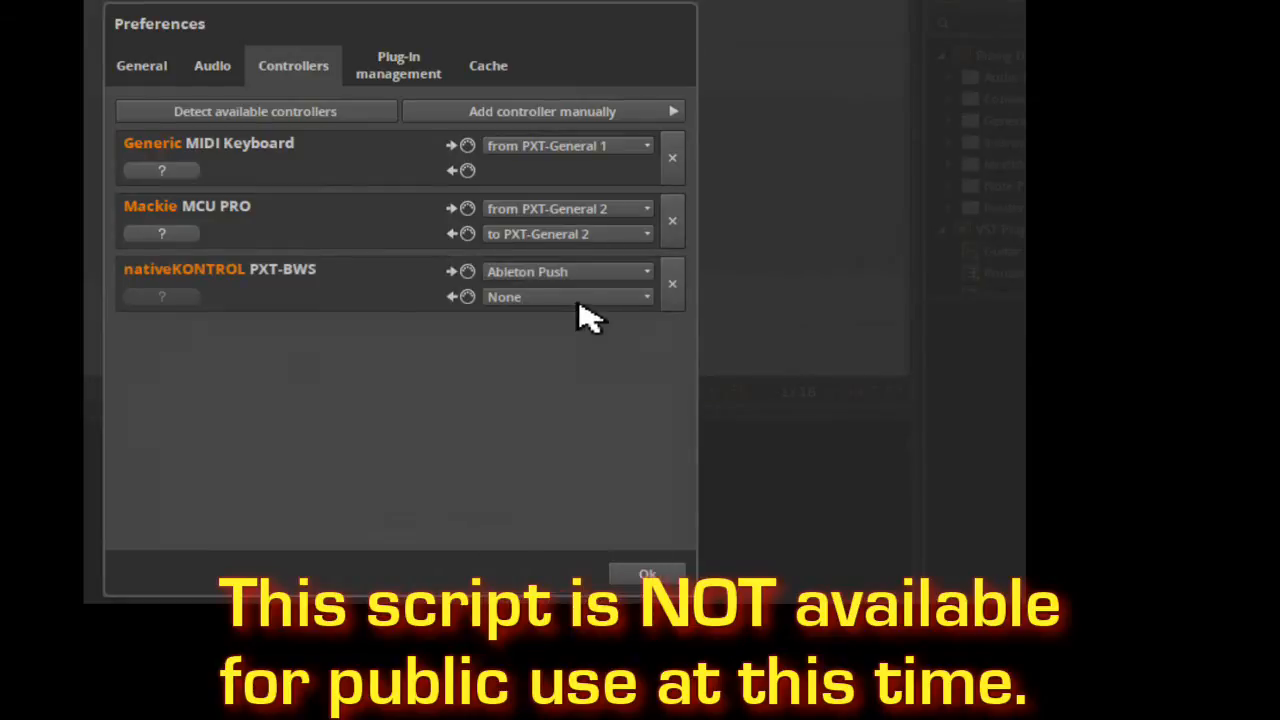
click(648, 572)
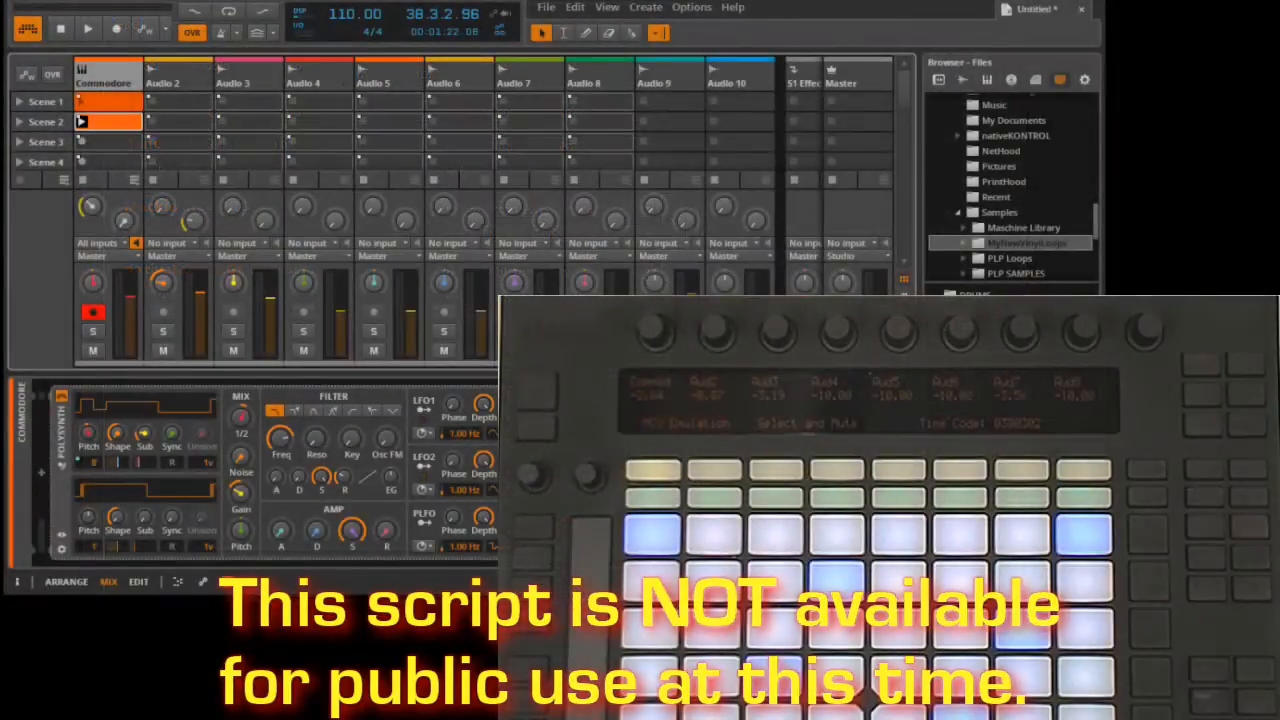